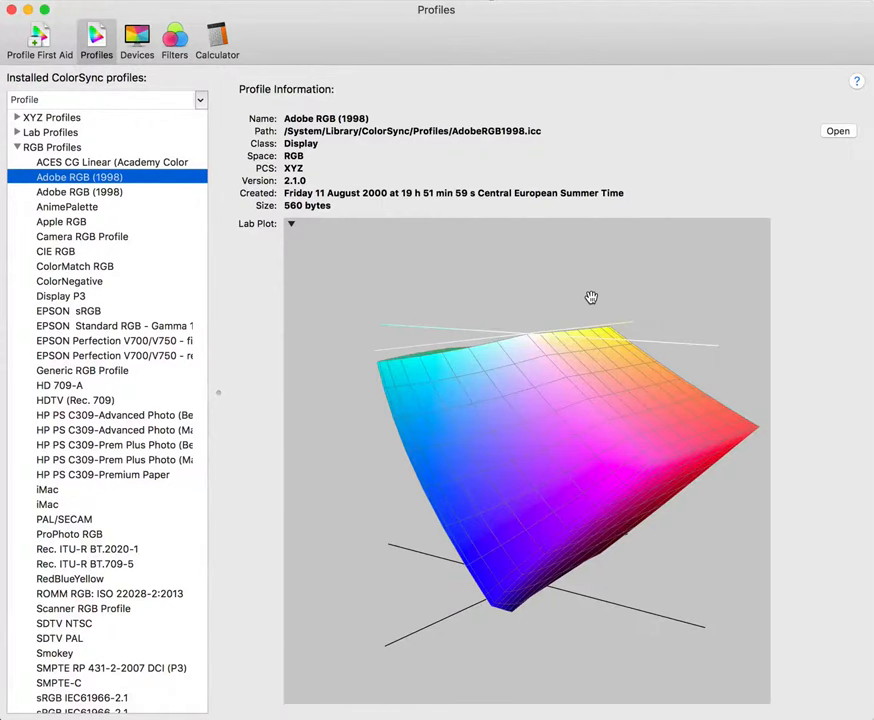
{"action": "mouse_move", "coordinate": [618, 20]}
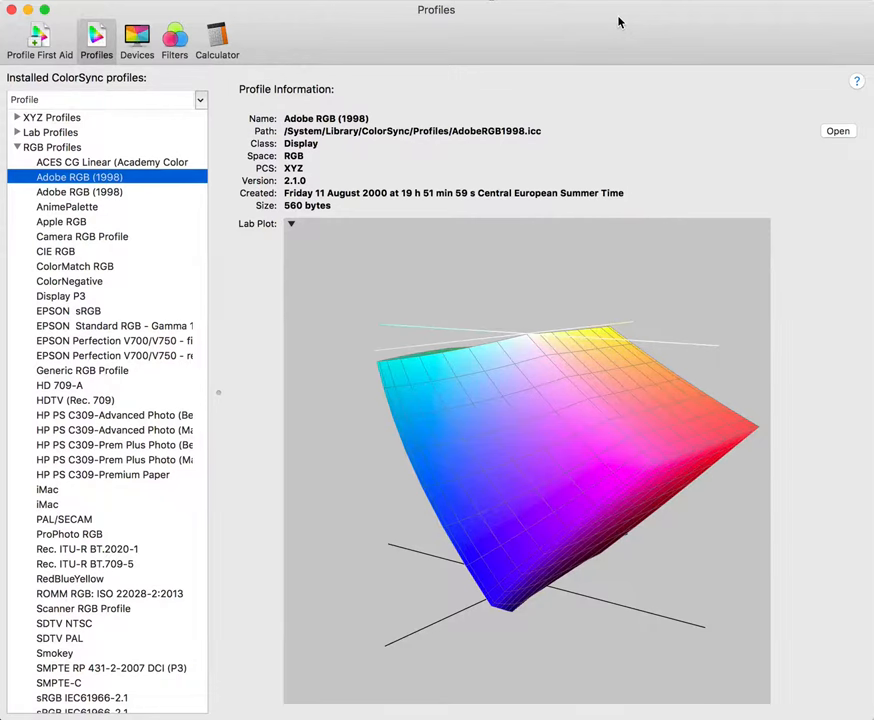
{"action": "mouse_move", "coordinate": [568, 128]}
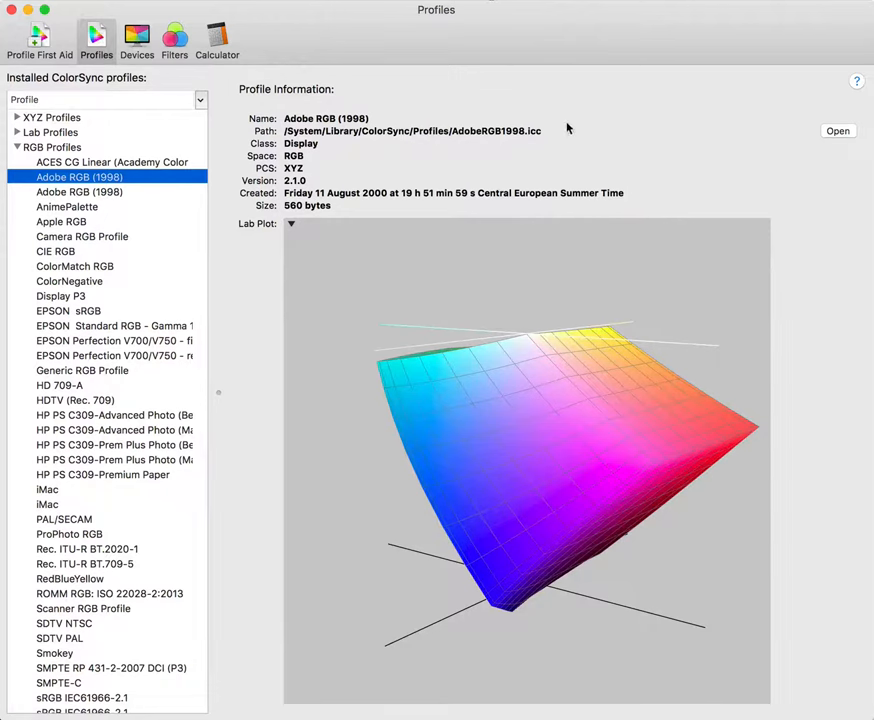
{"action": "mouse_move", "coordinate": [256, 272]}
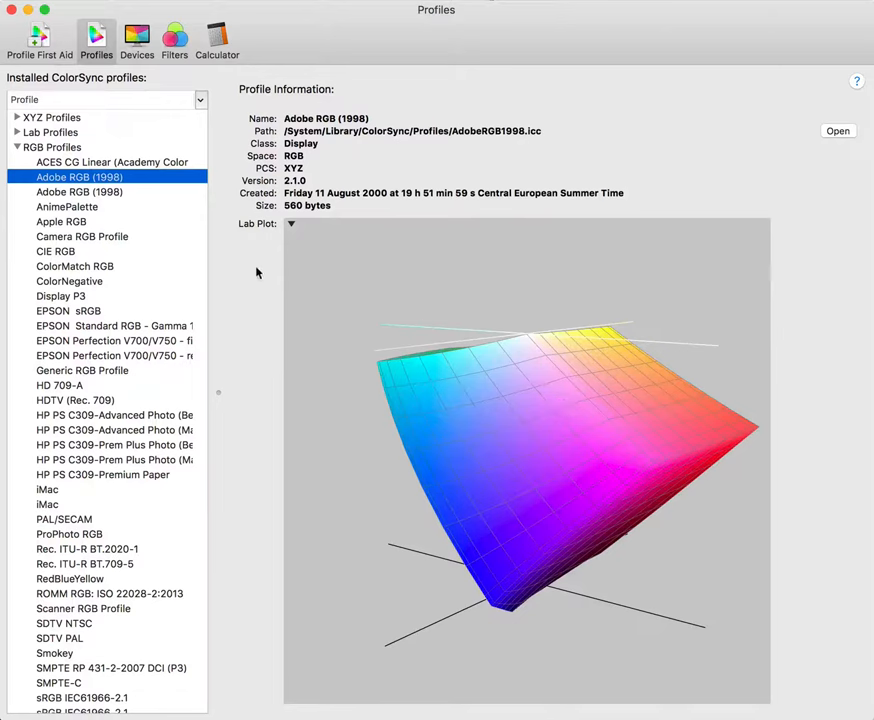
{"action": "mouse_move", "coordinate": [544, 432]}
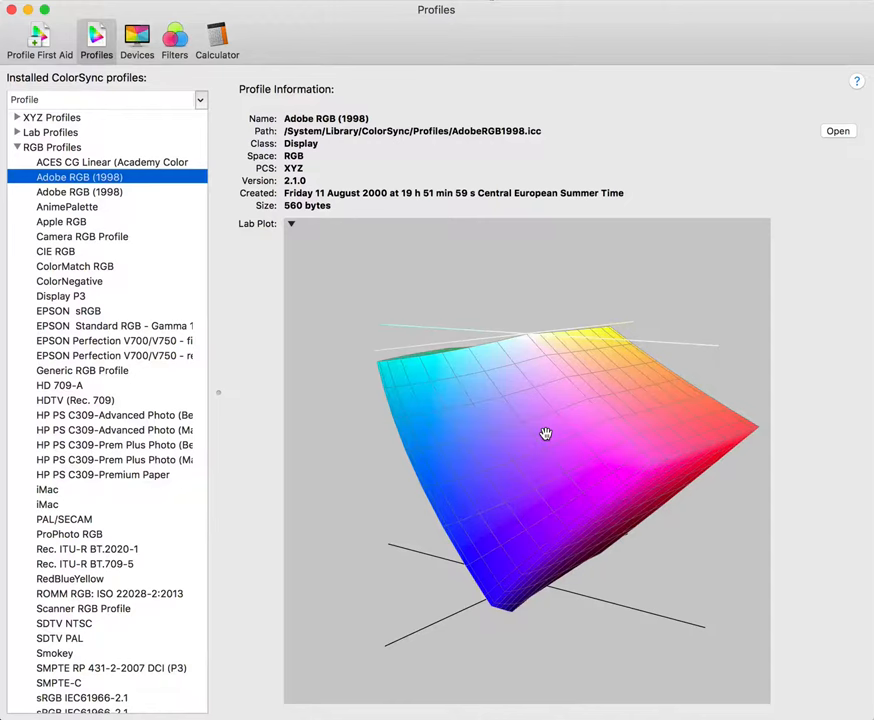
{"action": "mouse_move", "coordinate": [568, 432]}
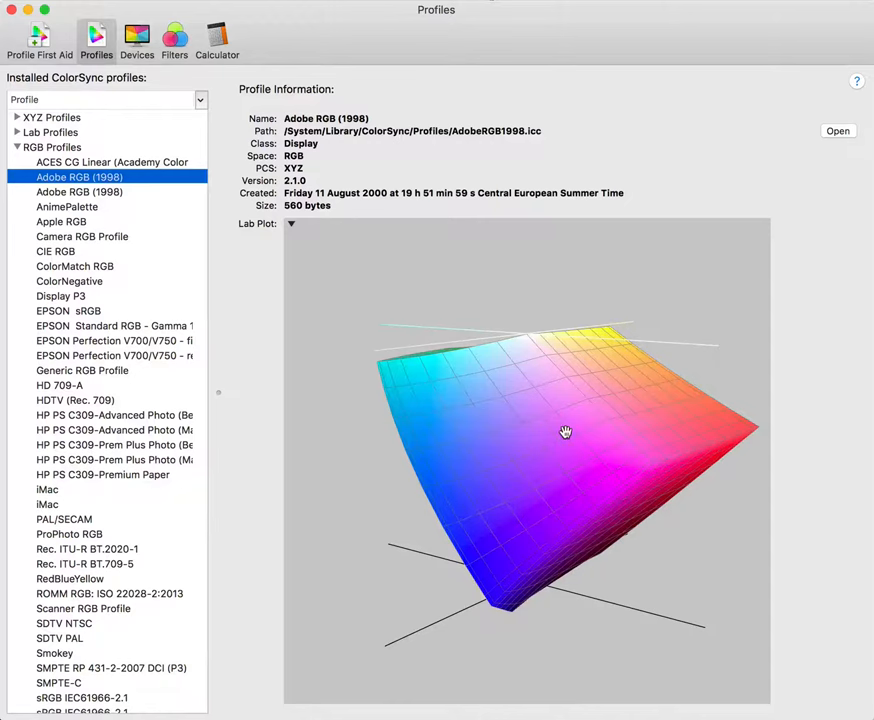
Orbit the Adobe RGB (1998) Lab gamut to view its top, underside and cyan and blue-green faces.
{"action": "left_click_drag", "start_coordinate": [564, 432], "coordinate": [588, 440]}
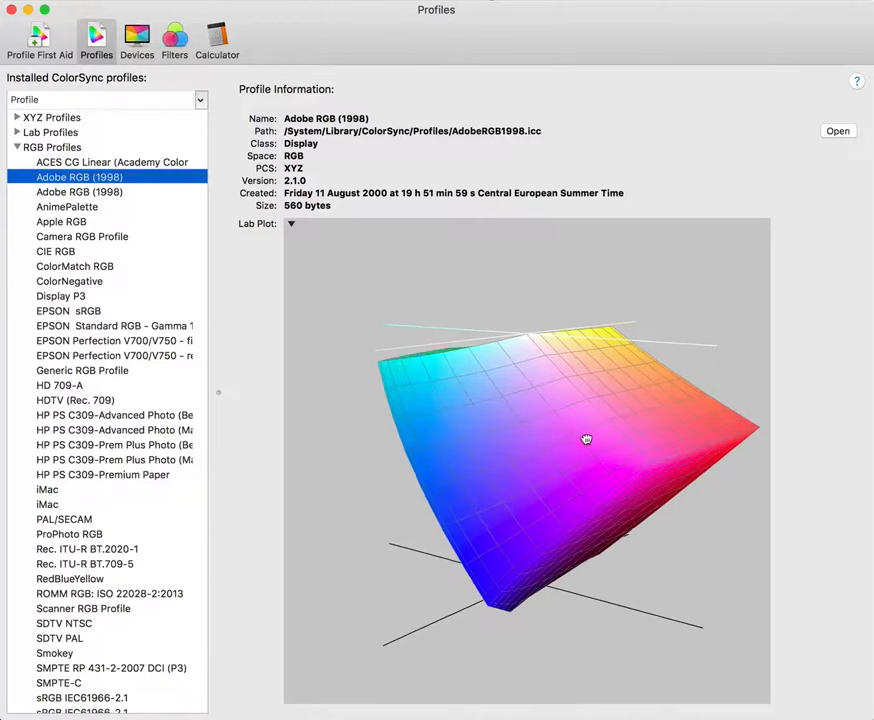
{"action": "left_click_drag", "start_coordinate": [588, 440], "coordinate": [578, 412]}
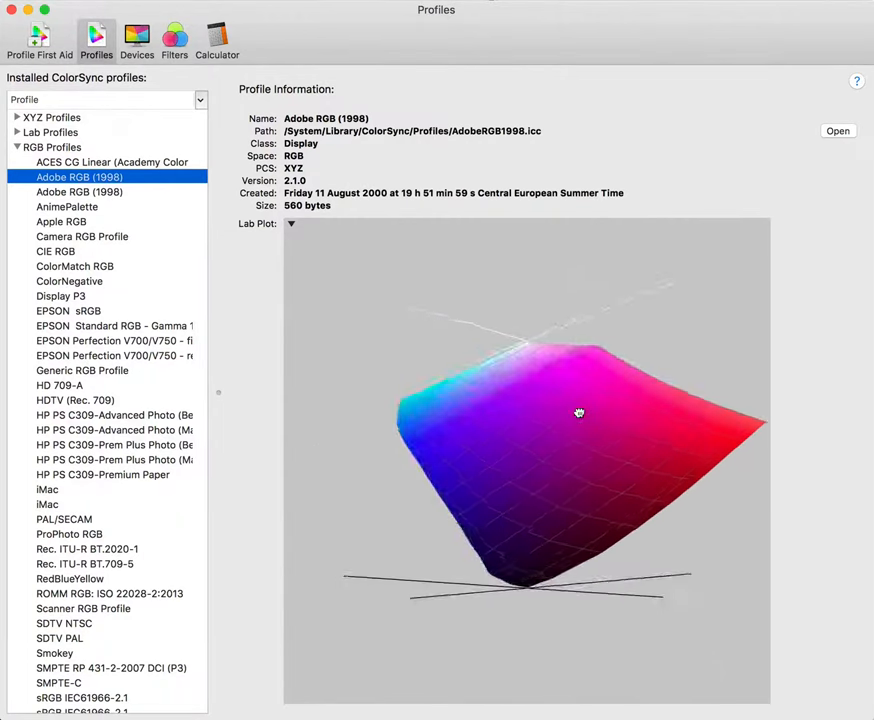
{"action": "left_click_drag", "start_coordinate": [580, 412], "coordinate": [520, 336]}
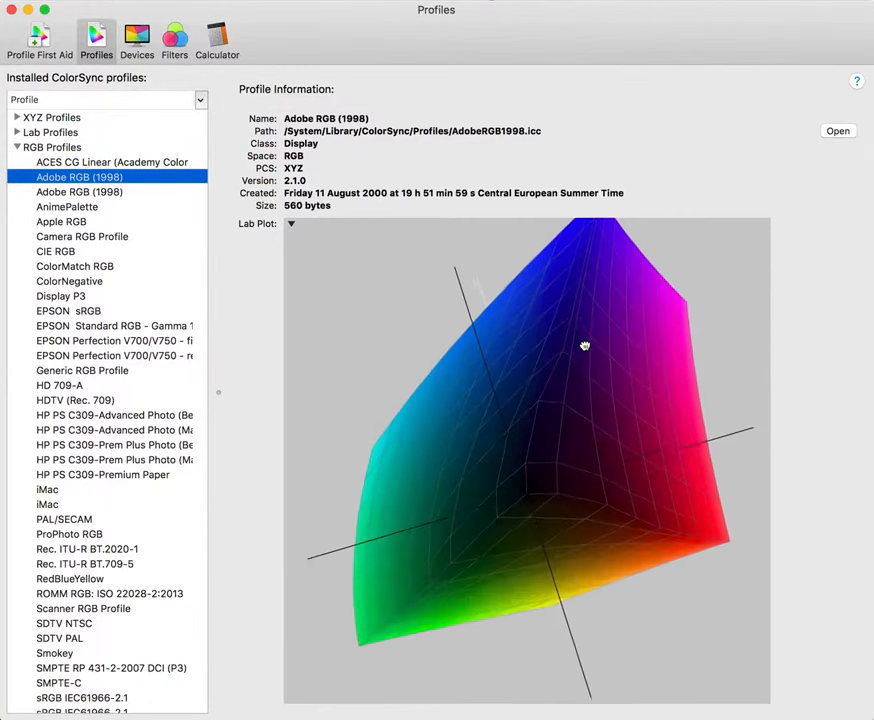
{"action": "left_click_drag", "start_coordinate": [584, 344], "coordinate": [530, 412]}
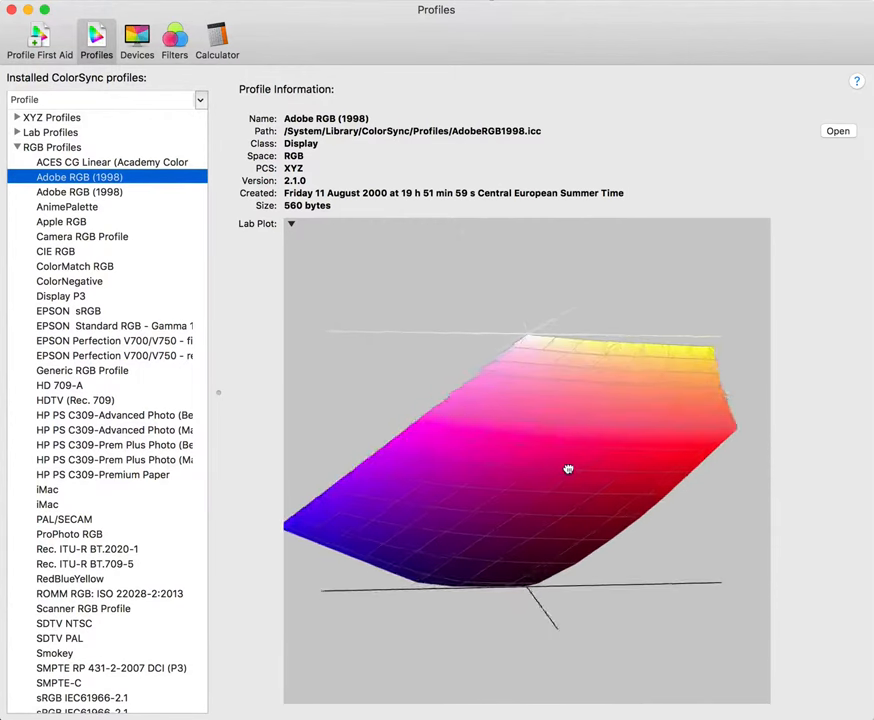
{"action": "left_click_drag", "start_coordinate": [568, 468], "coordinate": [632, 468]}
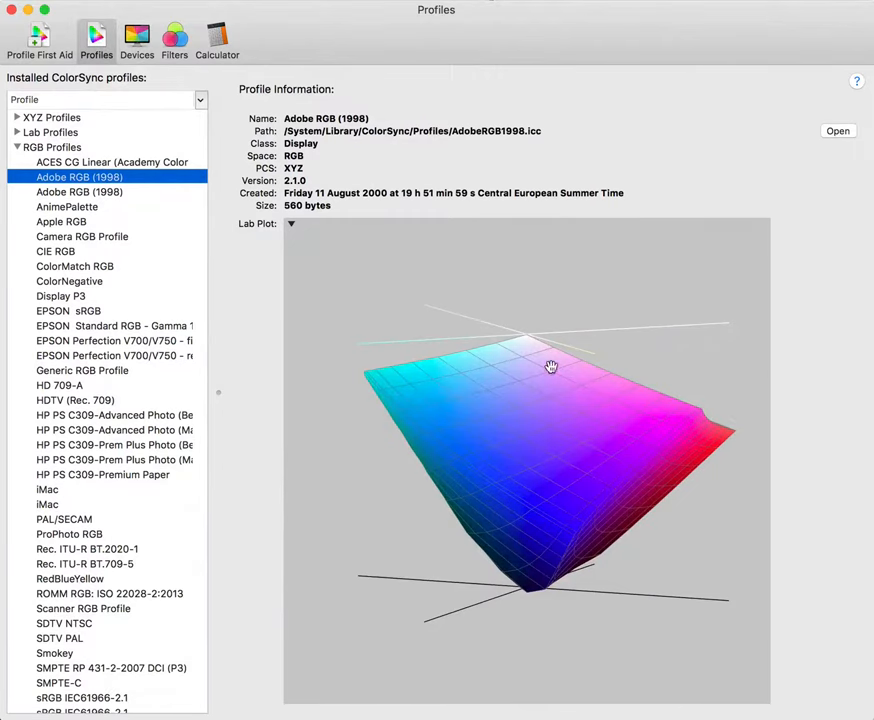
{"action": "left_click_drag", "start_coordinate": [550, 366], "coordinate": [648, 418]}
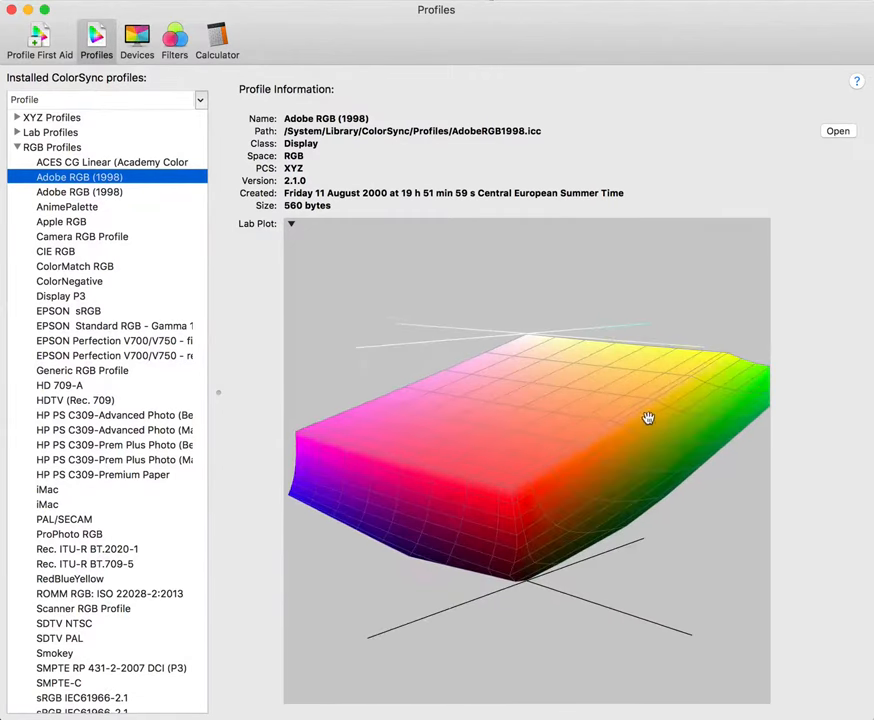
{"action": "left_click_drag", "start_coordinate": [648, 418], "coordinate": [548, 398]}
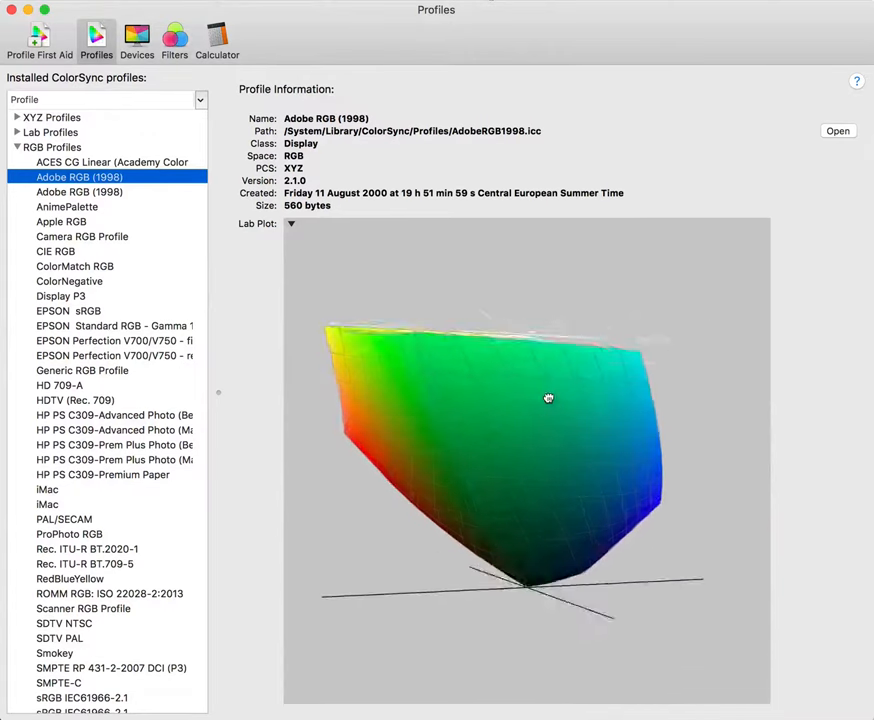
{"action": "left_click_drag", "start_coordinate": [548, 398], "coordinate": [708, 414]}
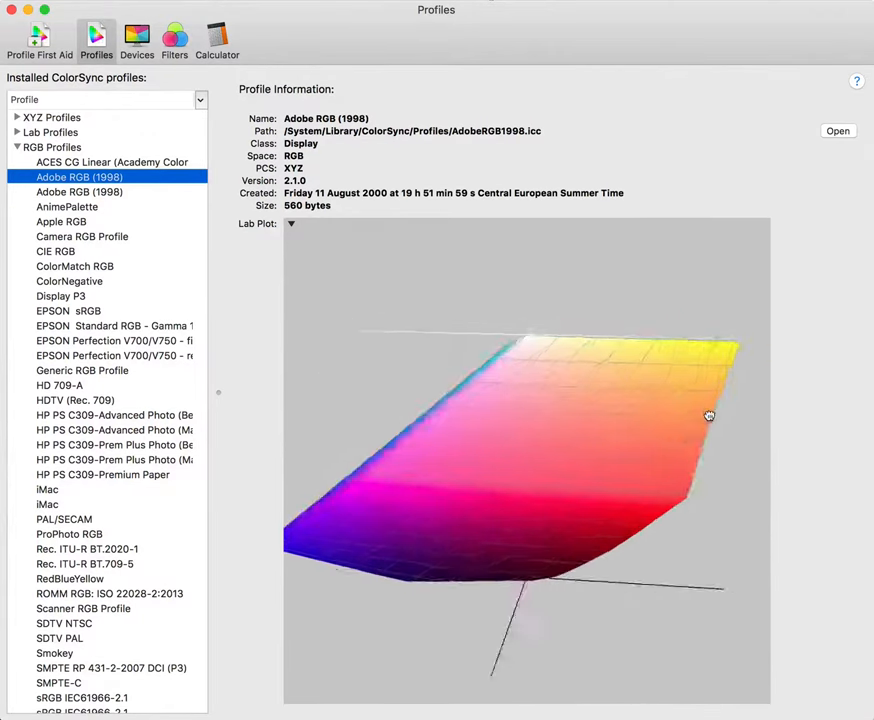
{"action": "left_click_drag", "start_coordinate": [708, 416], "coordinate": [506, 412]}
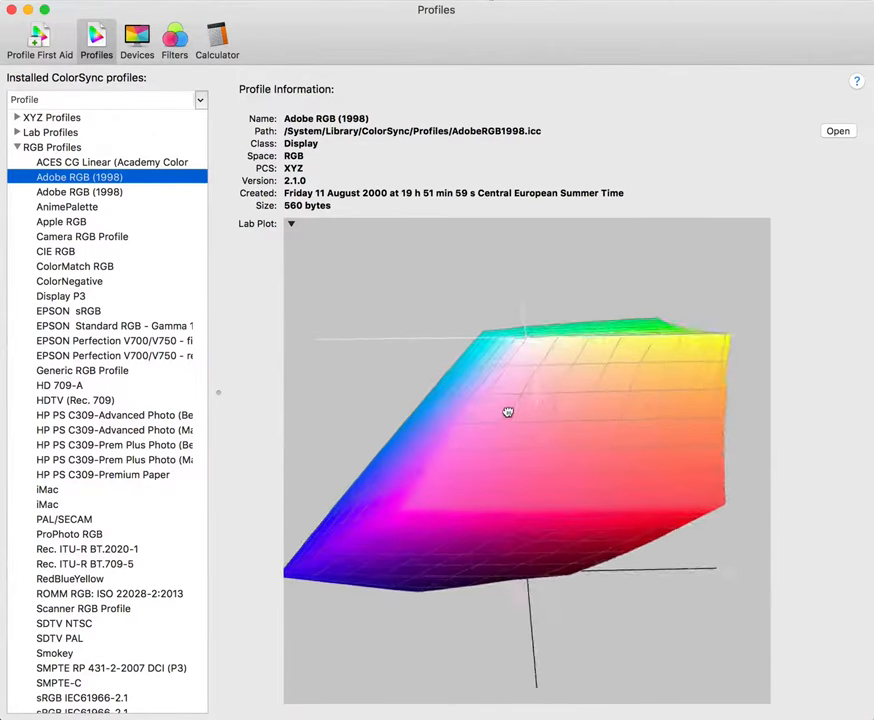
{"action": "left_click_drag", "start_coordinate": [508, 412], "coordinate": [560, 432]}
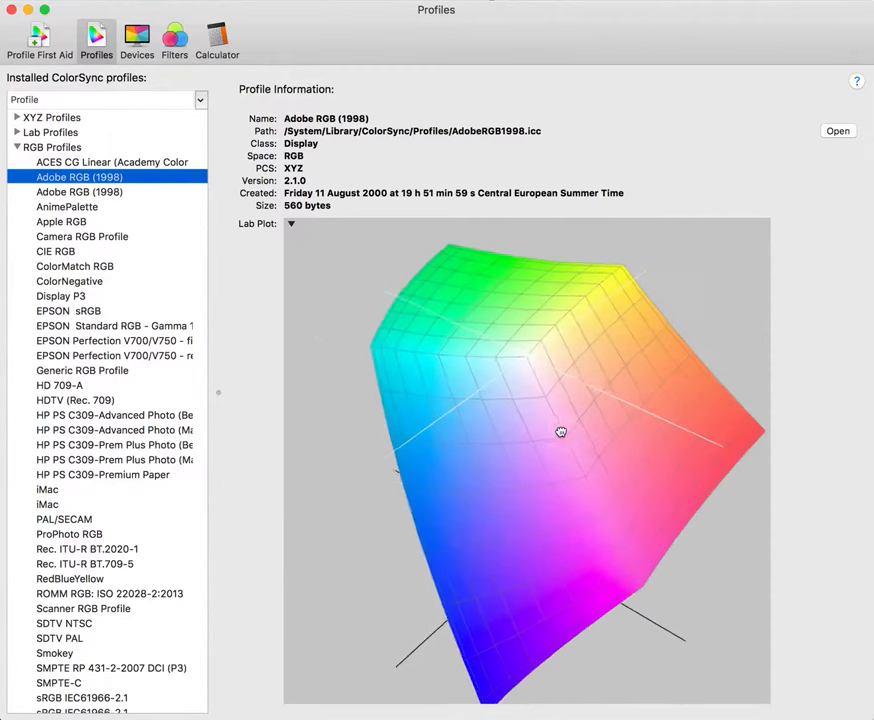
{"action": "left_click_drag", "start_coordinate": [560, 432], "coordinate": [444, 320]}
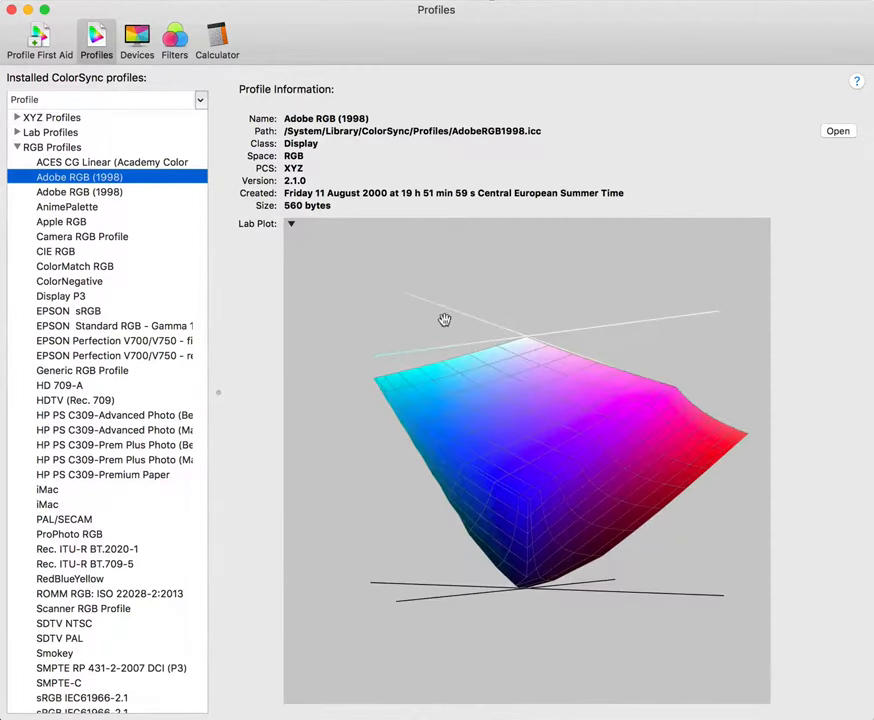
Scroll the RGB profiles list down toward the sRGB IEC61966-2.1 entries.
{"action": "left_click", "coordinate": [292, 224]}
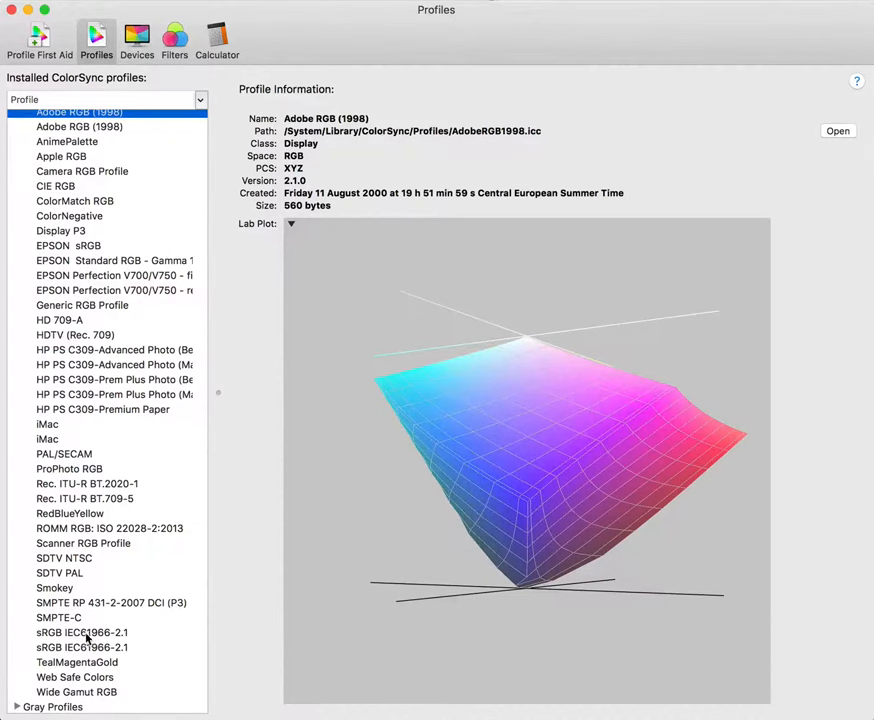
{"action": "left_click", "coordinate": [82, 632]}
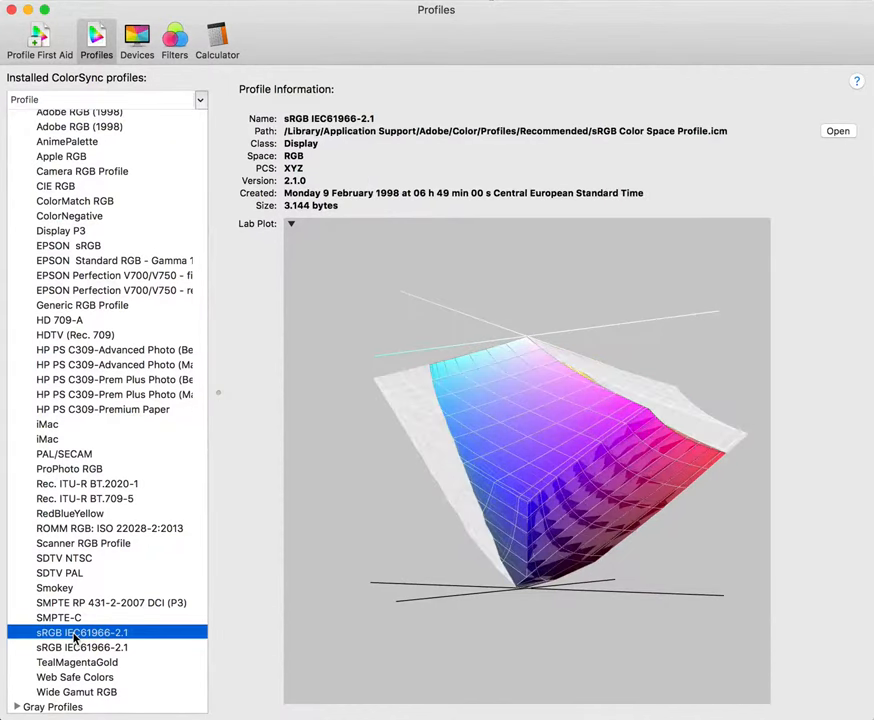
{"action": "left_click_drag", "start_coordinate": [550, 420], "coordinate": [546, 478]}
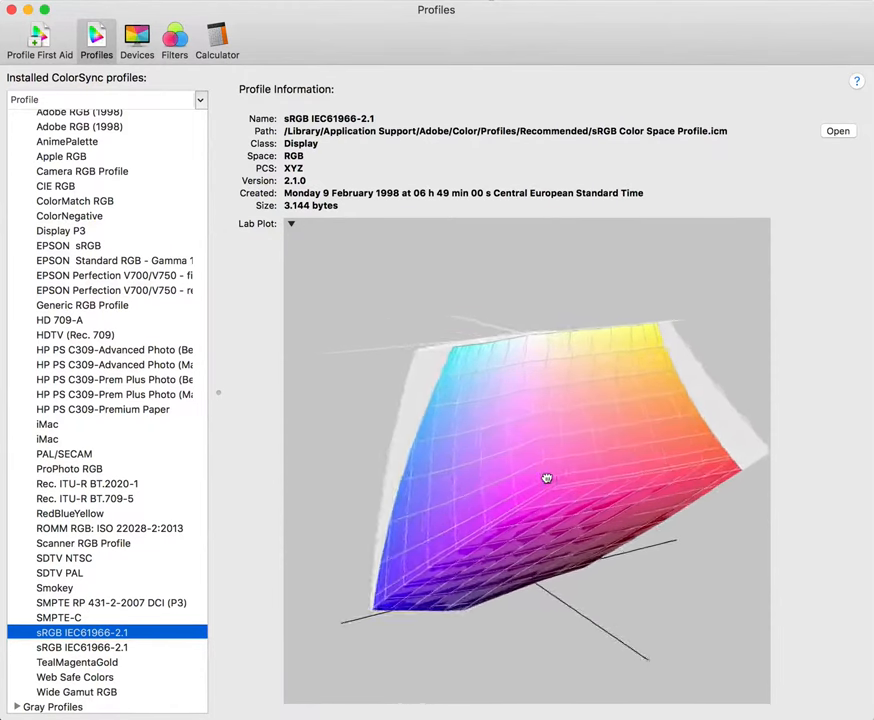
{"action": "left_click_drag", "start_coordinate": [548, 478], "coordinate": [548, 442]}
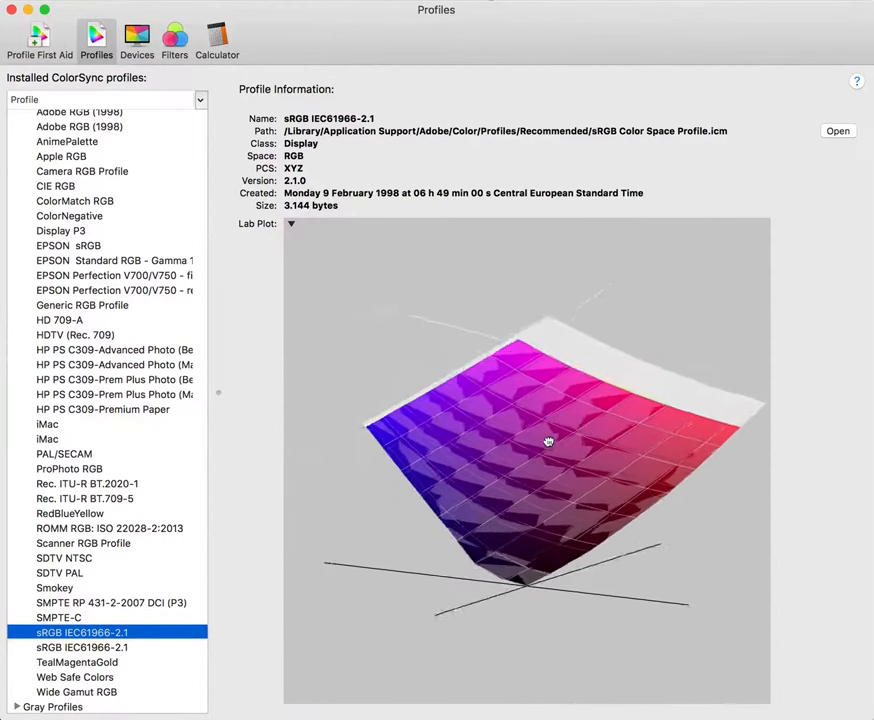
{"action": "left_click_drag", "start_coordinate": [548, 442], "coordinate": [578, 352]}
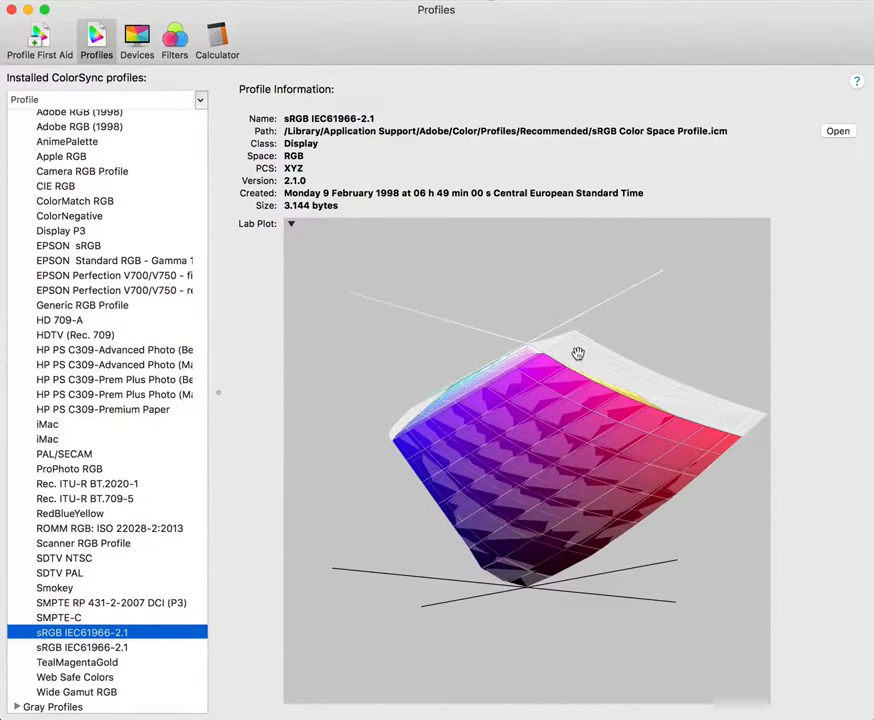
{"action": "left_click_drag", "start_coordinate": [578, 352], "coordinate": [464, 432]}
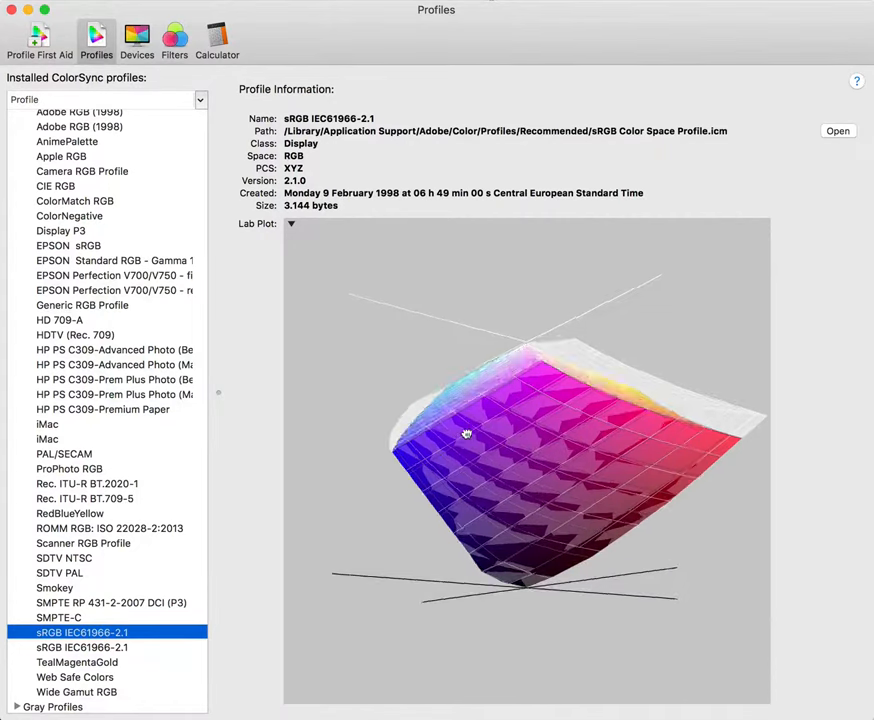
{"action": "left_click_drag", "start_coordinate": [464, 432], "coordinate": [590, 458]}
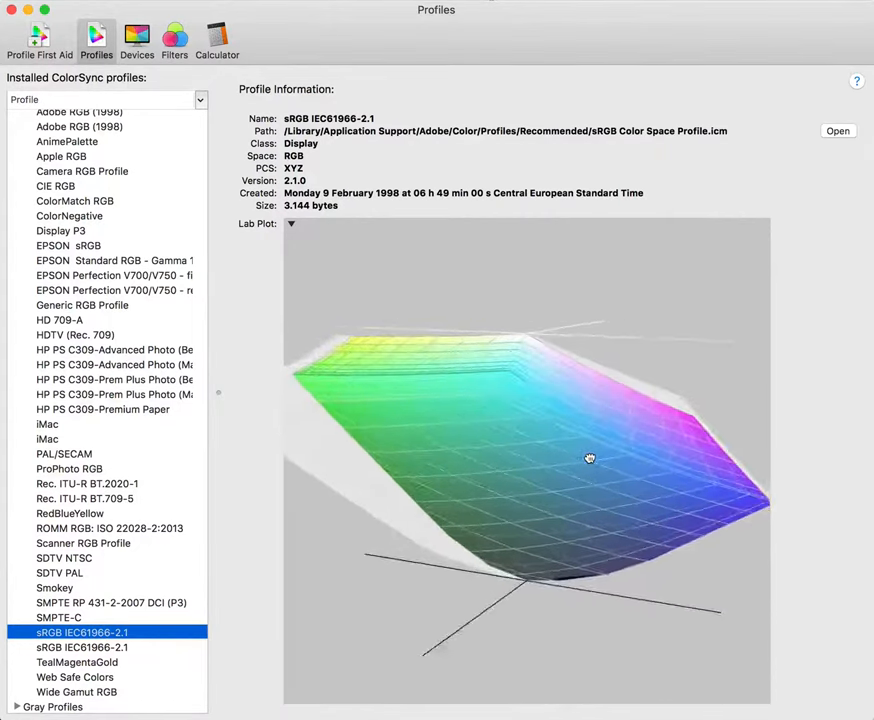
{"action": "left_click_drag", "start_coordinate": [588, 458], "coordinate": [644, 392]}
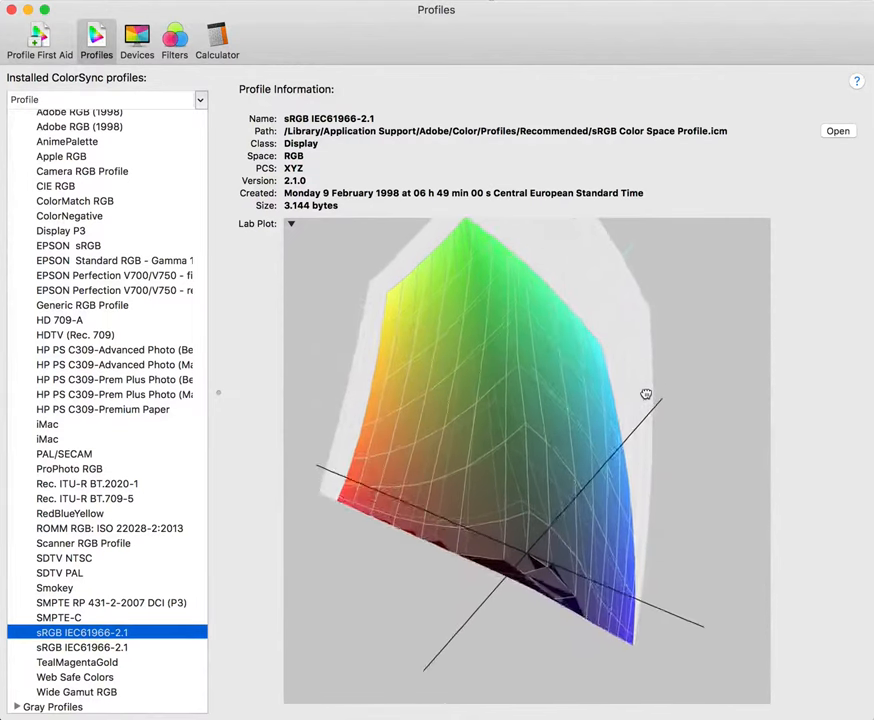
{"action": "left_click_drag", "start_coordinate": [644, 394], "coordinate": [614, 464]}
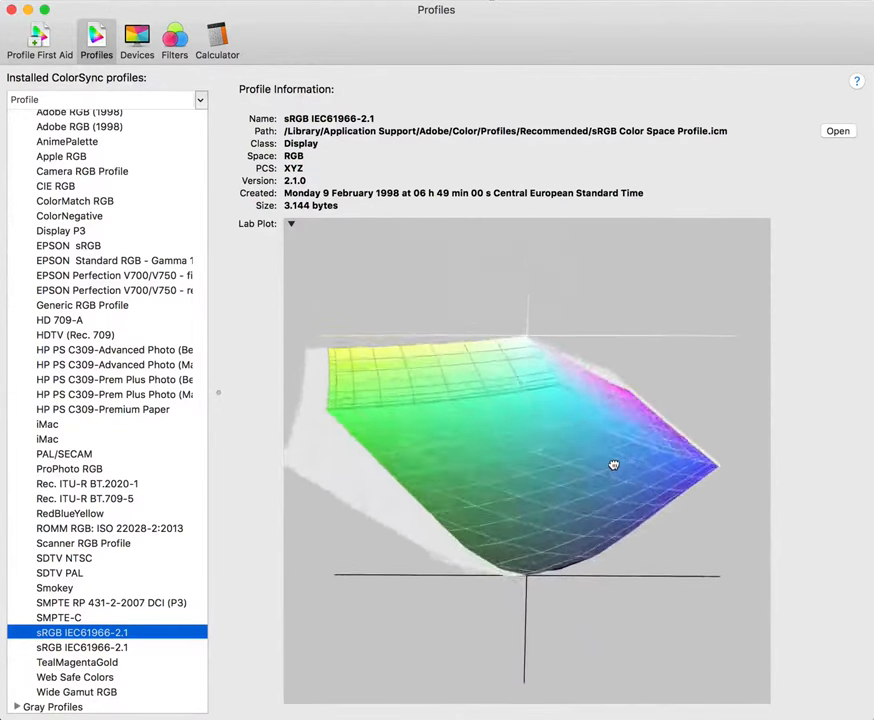
{"action": "left_click_drag", "start_coordinate": [614, 464], "coordinate": [528, 386]}
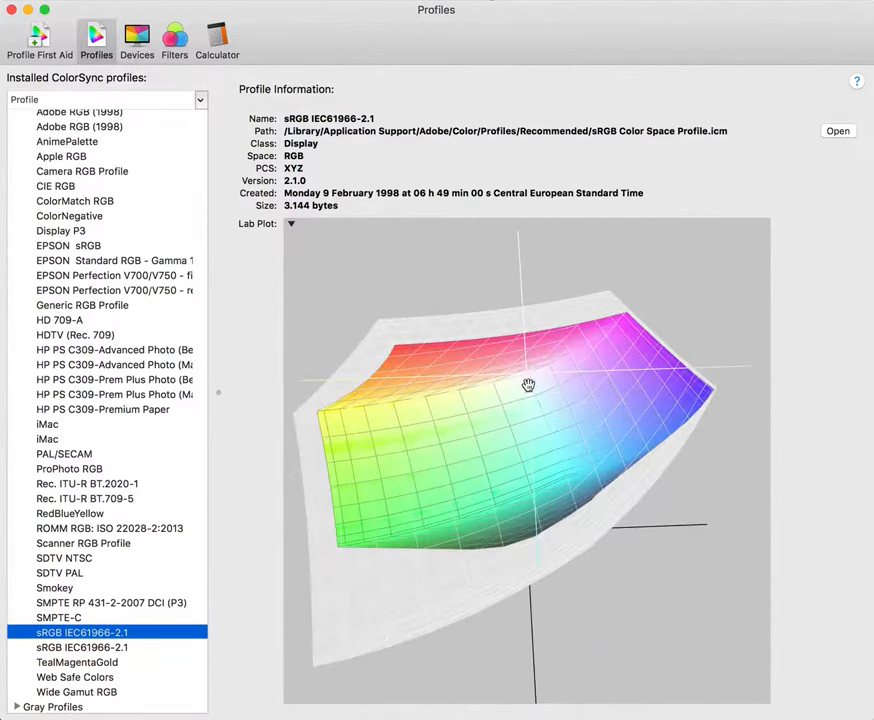
{"action": "left_click_drag", "start_coordinate": [528, 384], "coordinate": [532, 572]}
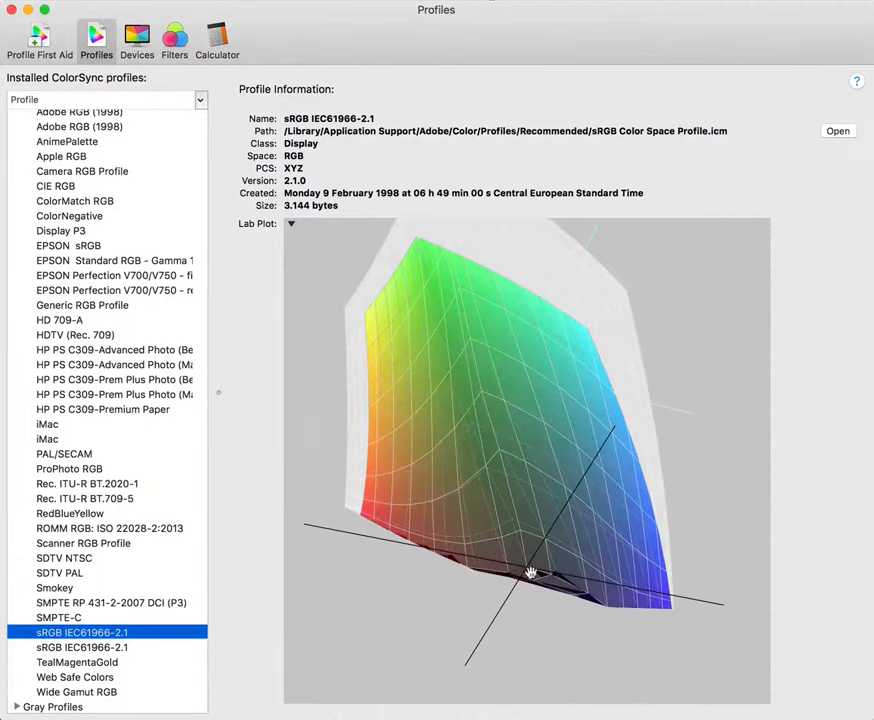
{"action": "left_click_drag", "start_coordinate": [530, 572], "coordinate": [496, 548]}
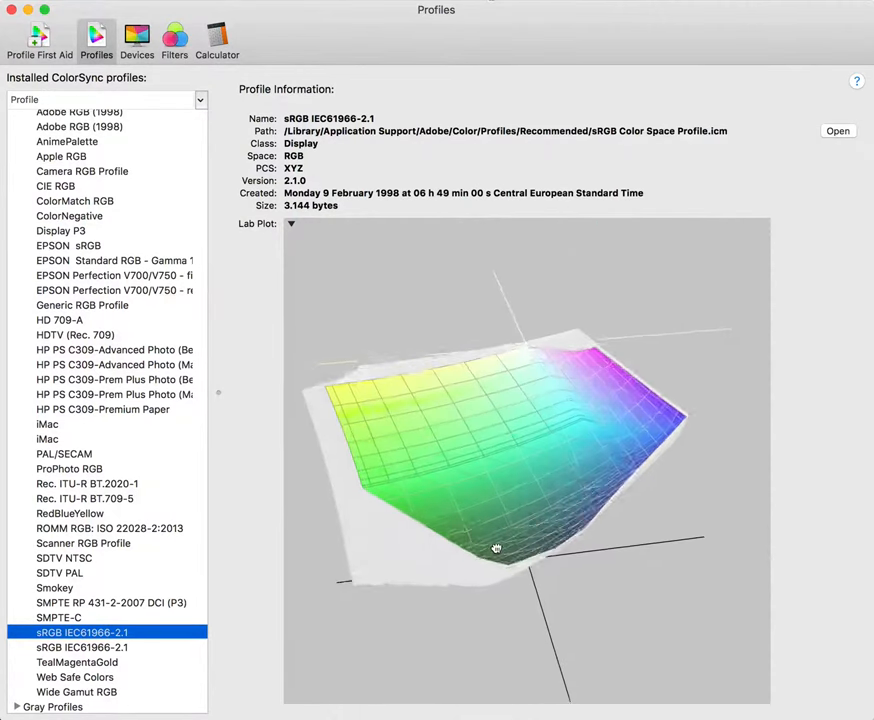
{"action": "left_click_drag", "start_coordinate": [496, 548], "coordinate": [660, 442]}
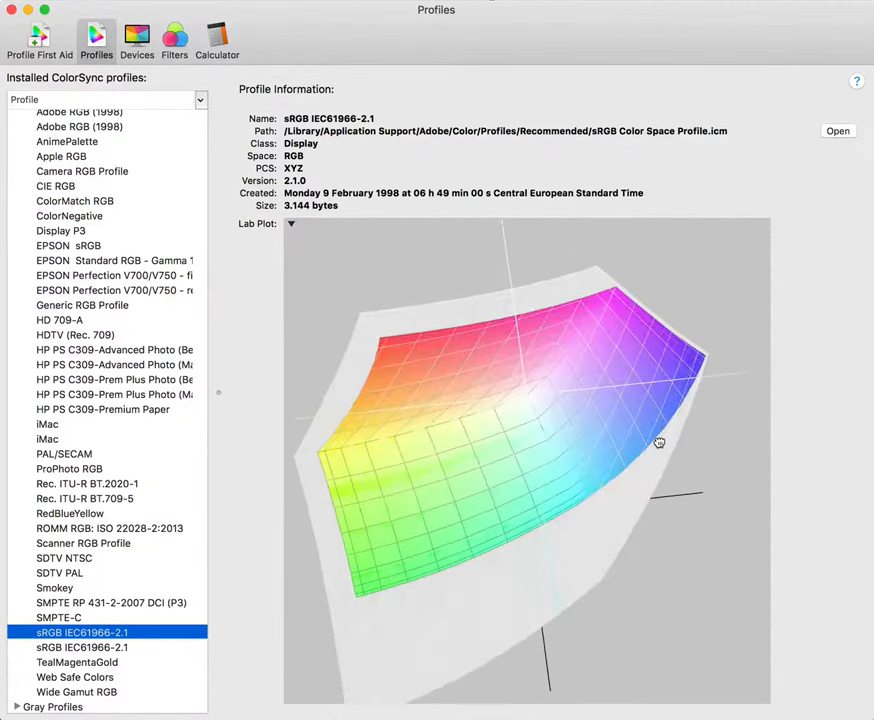
{"action": "left_click_drag", "start_coordinate": [660, 444], "coordinate": [532, 350]}
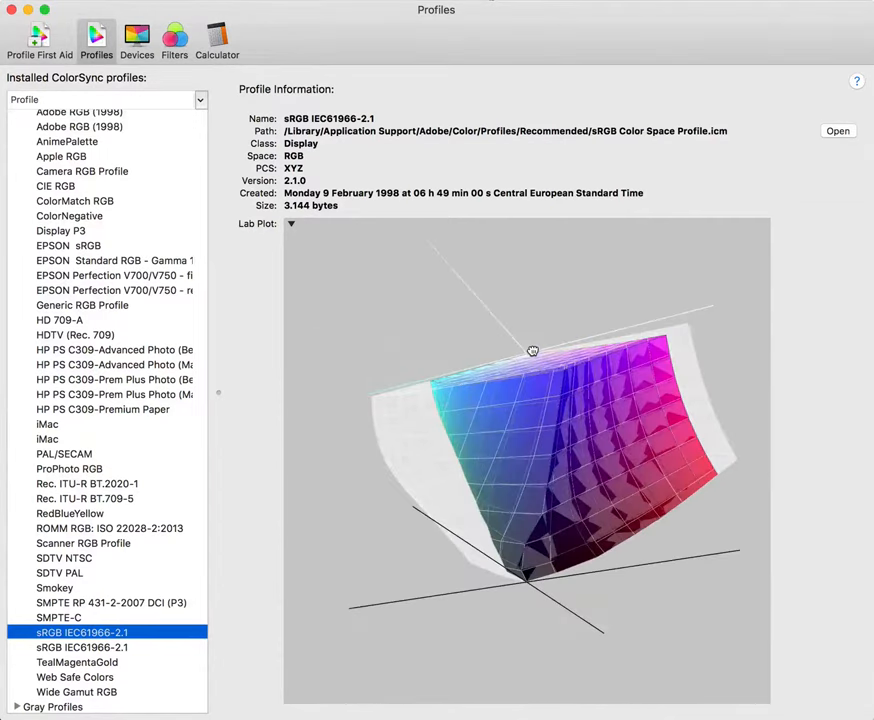
{"action": "left_click_drag", "start_coordinate": [532, 350], "coordinate": [568, 436]}
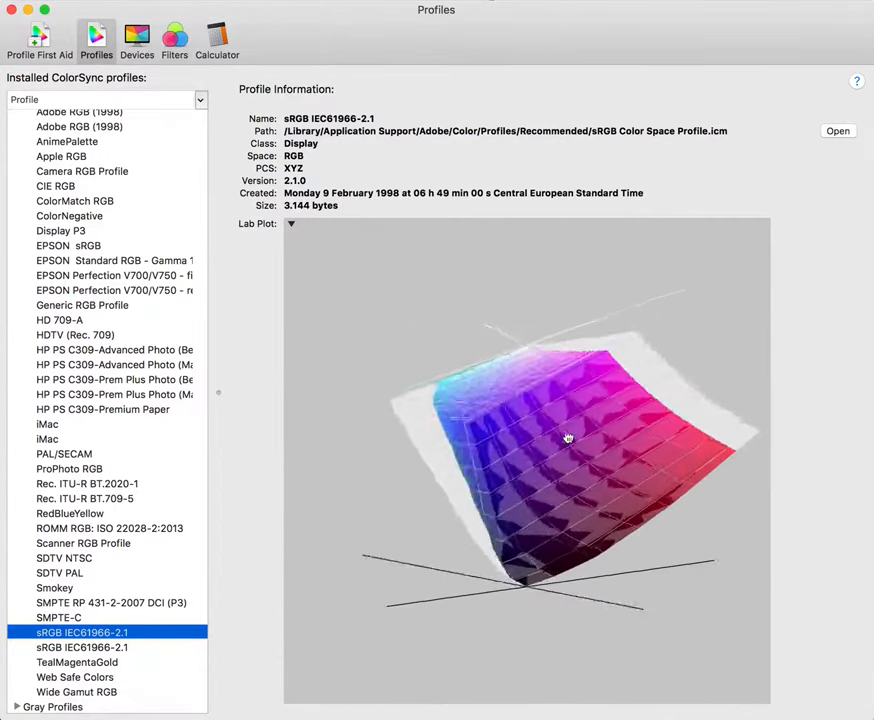
{"action": "left_click_drag", "start_coordinate": [568, 436], "coordinate": [560, 552]}
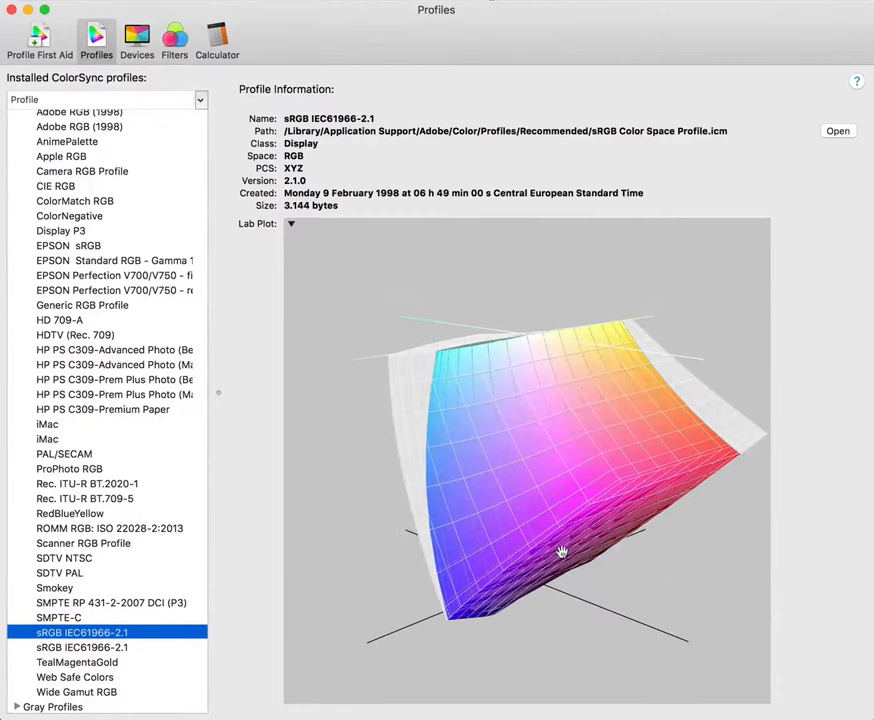
{"action": "left_click_drag", "start_coordinate": [560, 552], "coordinate": [510, 452]}
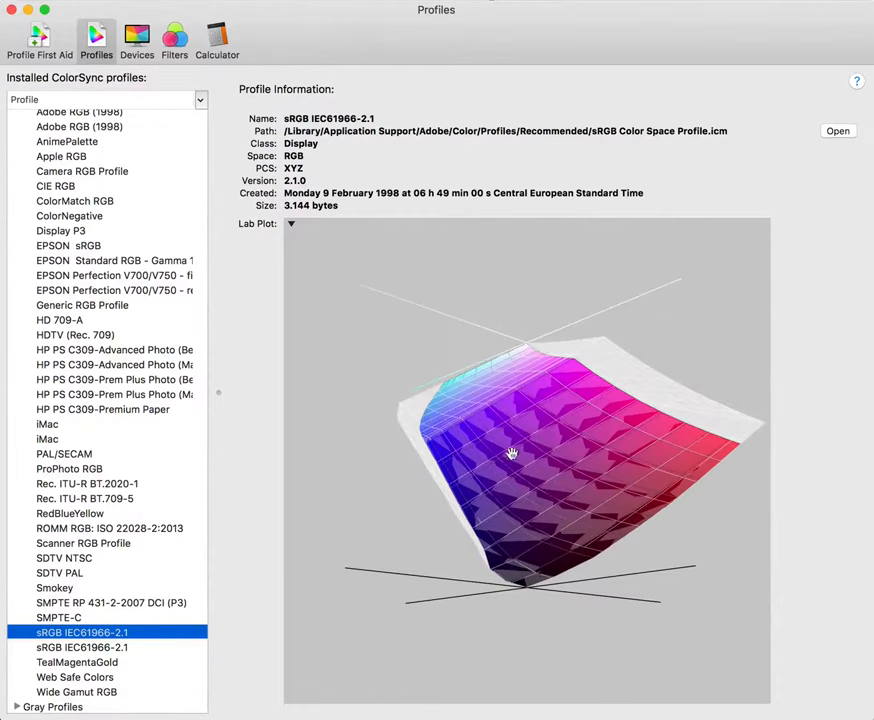
{"action": "left_click_drag", "start_coordinate": [512, 452], "coordinate": [452, 516]}
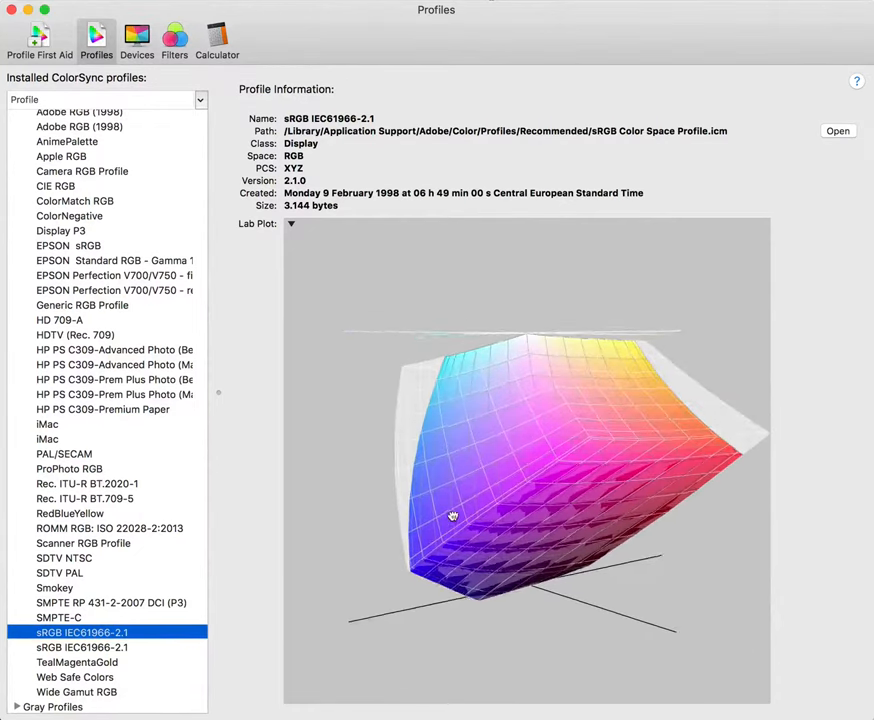
{"action": "left_click_drag", "start_coordinate": [452, 516], "coordinate": [506, 448]}
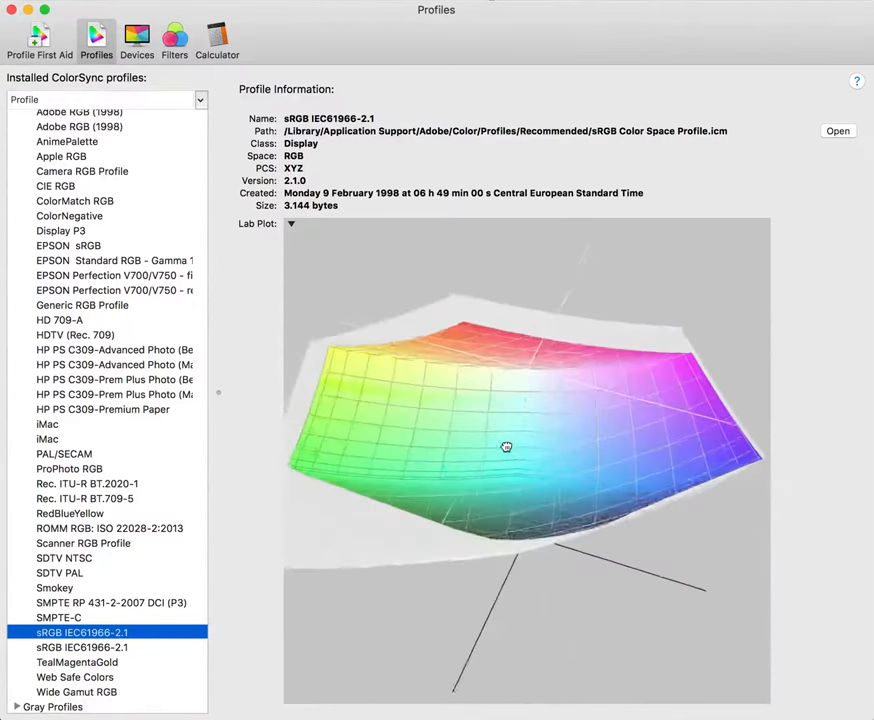
{"action": "left_click_drag", "start_coordinate": [506, 446], "coordinate": [588, 492]}
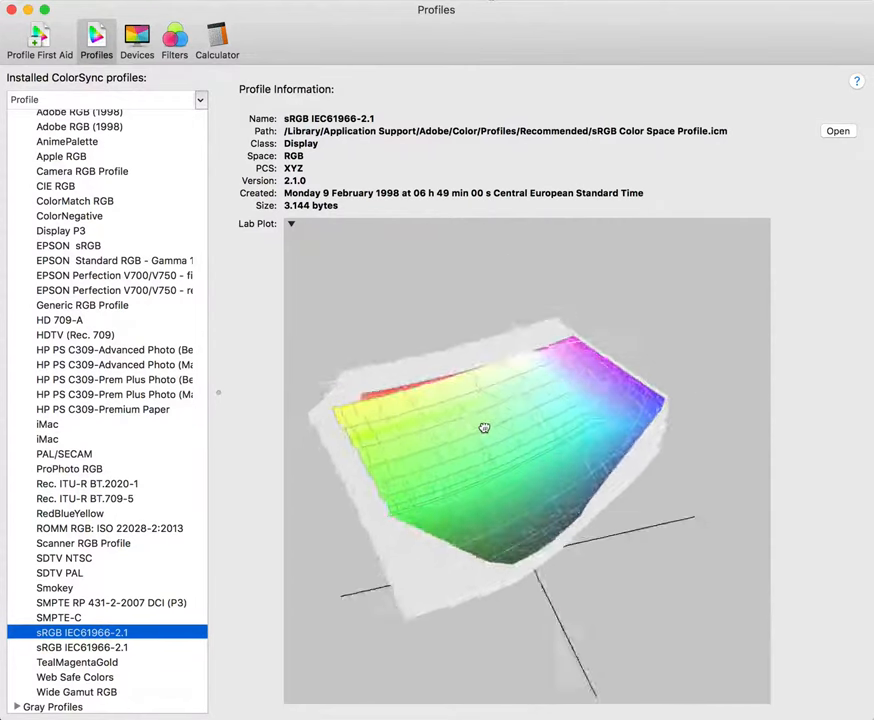
{"action": "left_click_drag", "start_coordinate": [484, 428], "coordinate": [482, 418]}
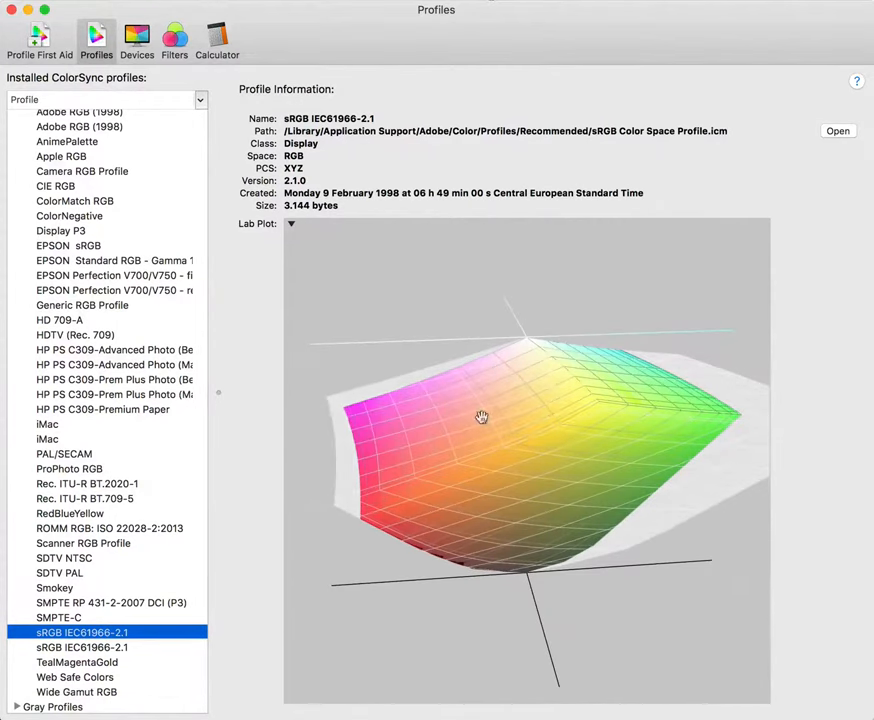
{"action": "left_click_drag", "start_coordinate": [482, 418], "coordinate": [346, 428]}
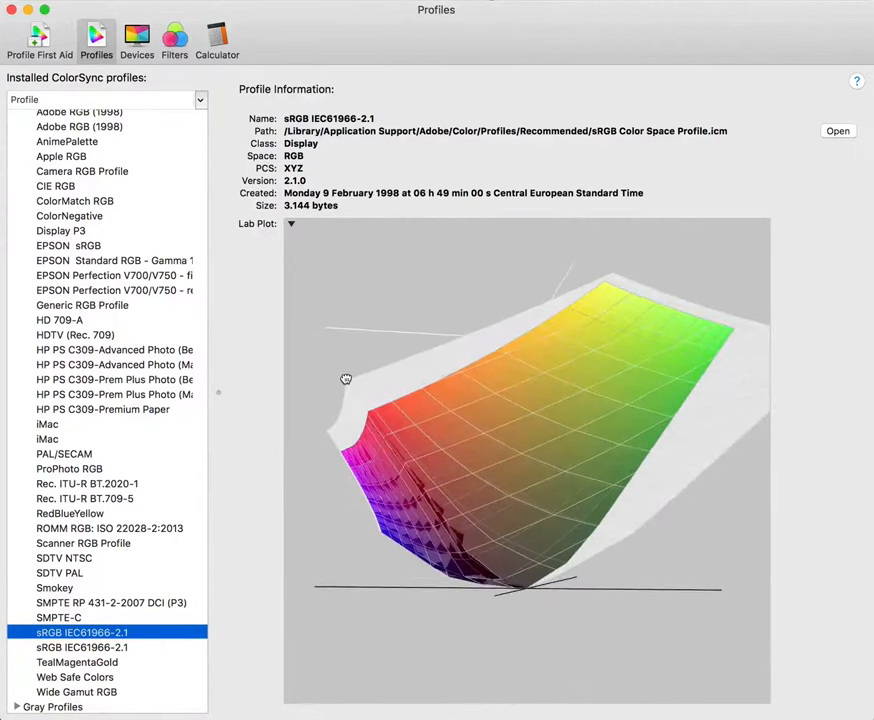
{"action": "left_click_drag", "start_coordinate": [346, 380], "coordinate": [568, 394]}
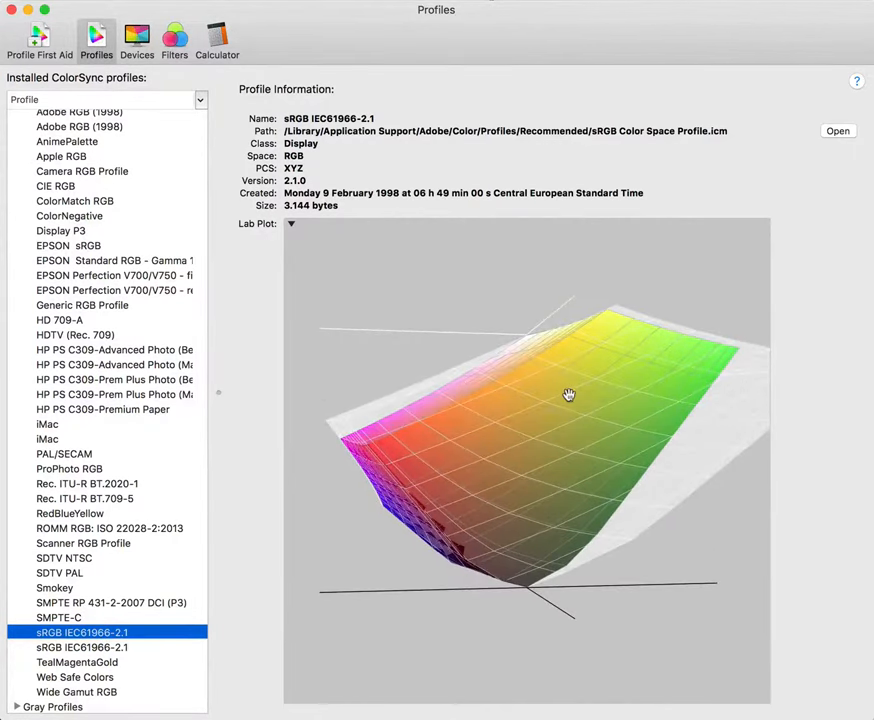
{"action": "left_click_drag", "start_coordinate": [568, 394], "coordinate": [494, 412]}
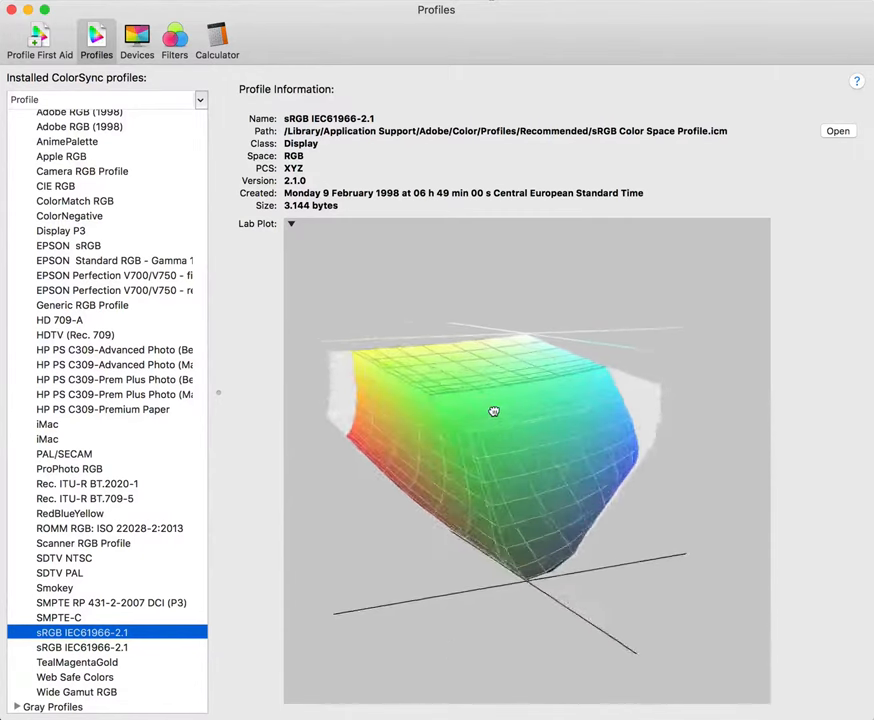
{"action": "left_click_drag", "start_coordinate": [492, 412], "coordinate": [576, 410]}
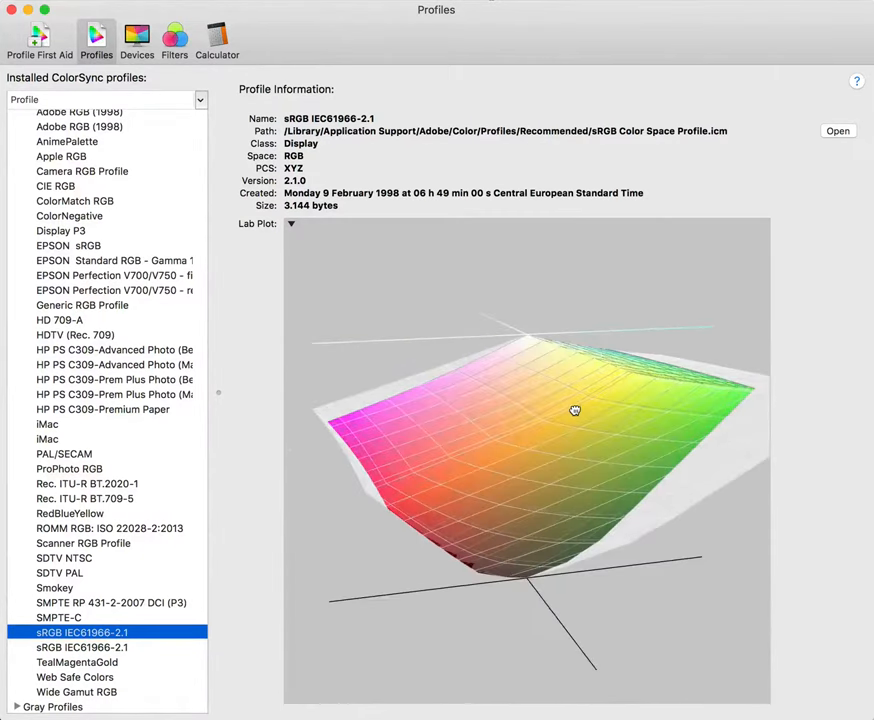
{"action": "left_click_drag", "start_coordinate": [576, 410], "coordinate": [528, 408]}
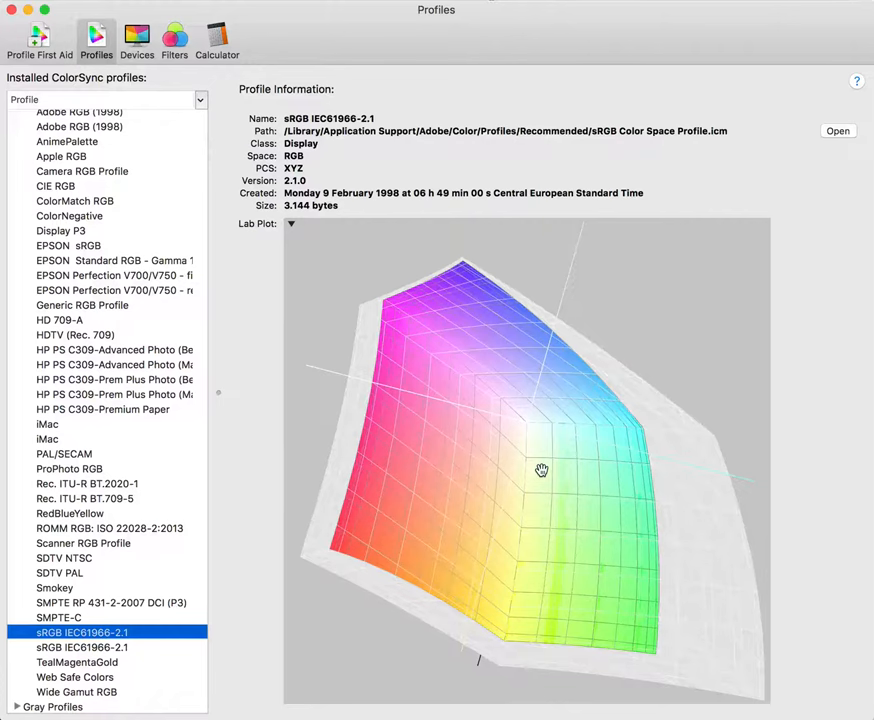
Clear the held comparison gamut so the Adobe RGB (1998) plot shows alone.
{"action": "left_click_drag", "start_coordinate": [540, 470], "coordinate": [412, 420]}
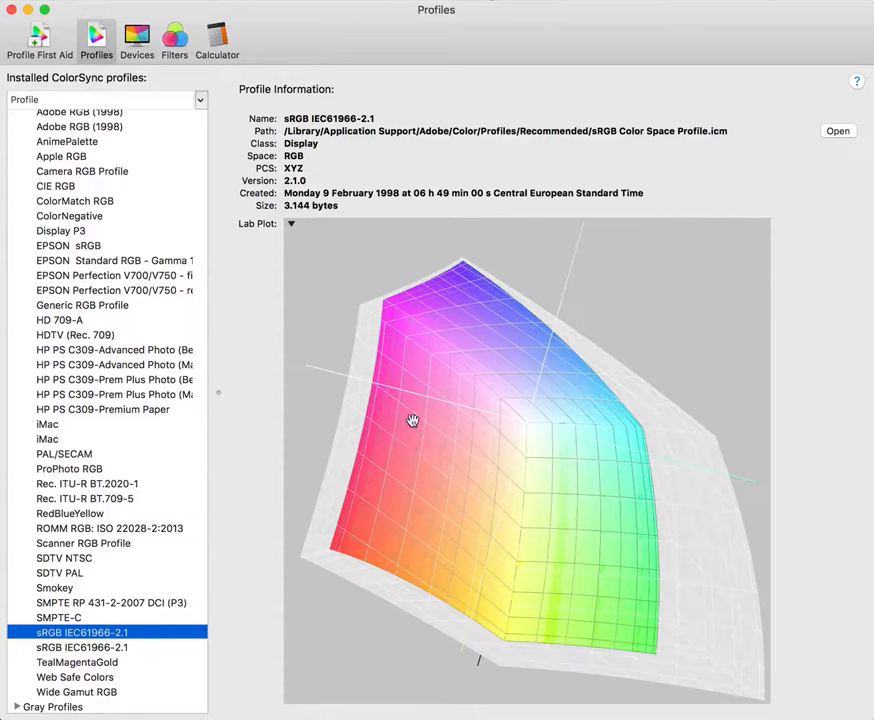
{"action": "mouse_move", "coordinate": [504, 460]}
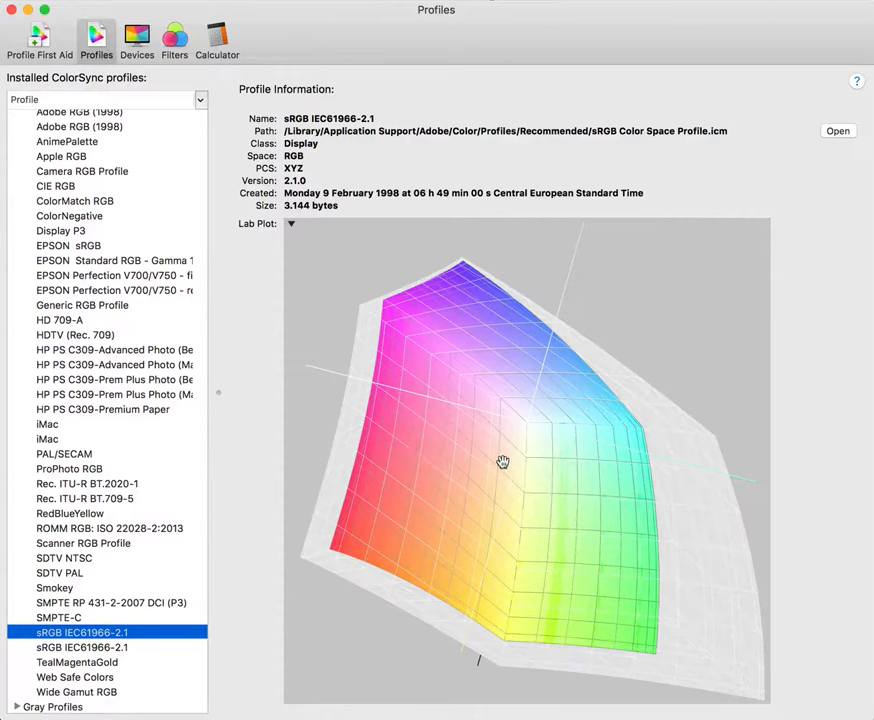
{"action": "left_click", "coordinate": [290, 224]}
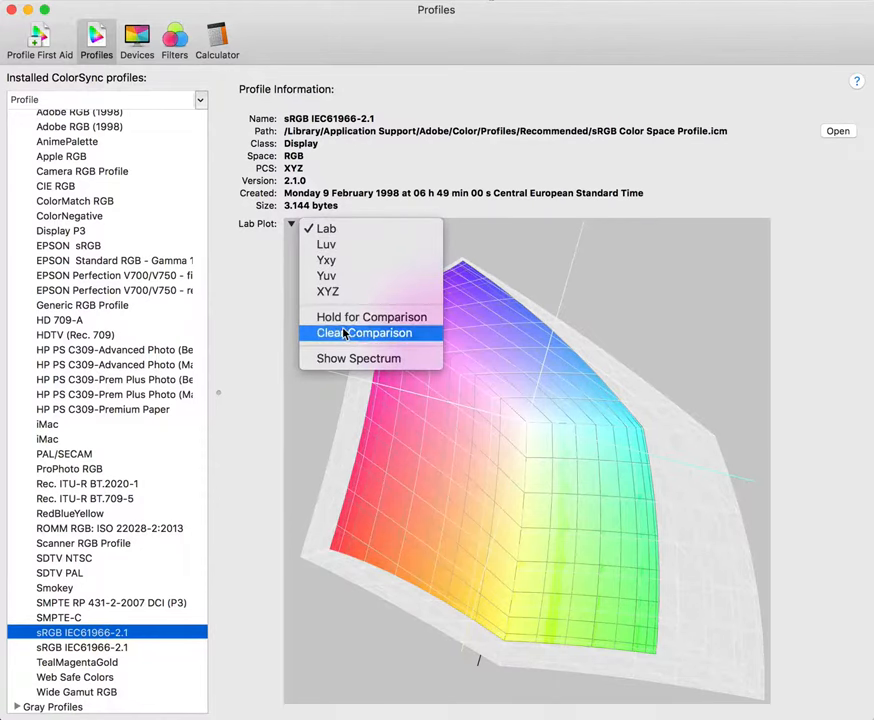
{"action": "left_click", "coordinate": [364, 332]}
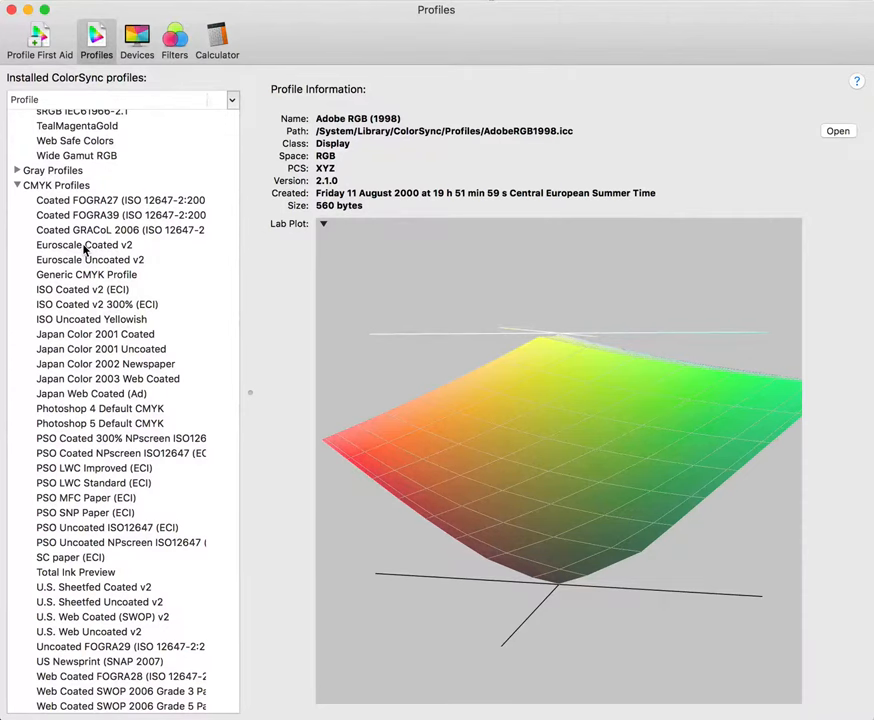
Plot Euroscale Coated v2 inside the held Adobe RGB gamut and orbit to see its base and underside.
{"action": "left_click", "coordinate": [84, 244]}
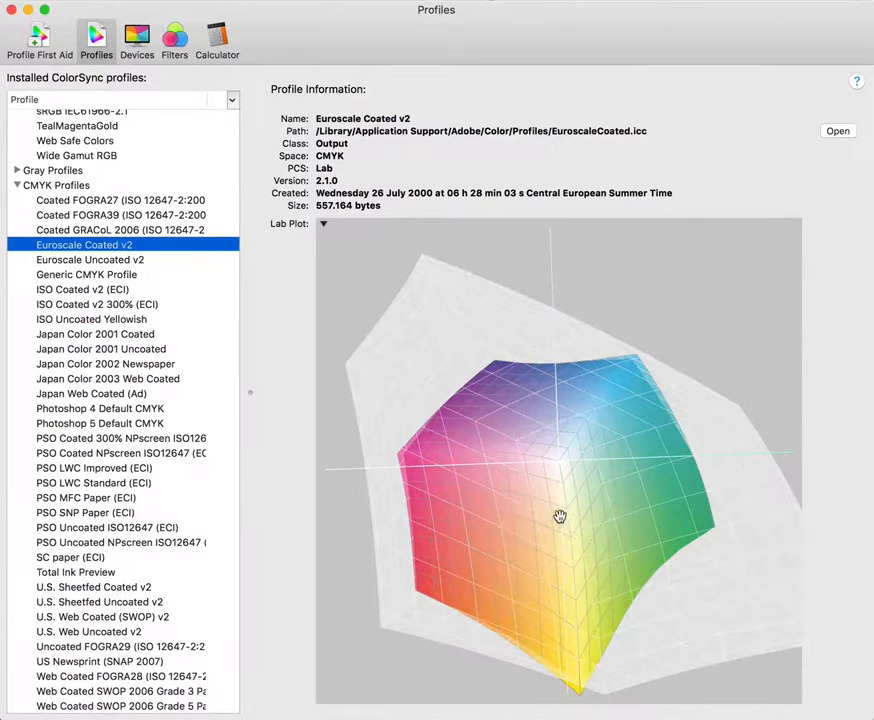
{"action": "left_click_drag", "start_coordinate": [560, 516], "coordinate": [556, 348]}
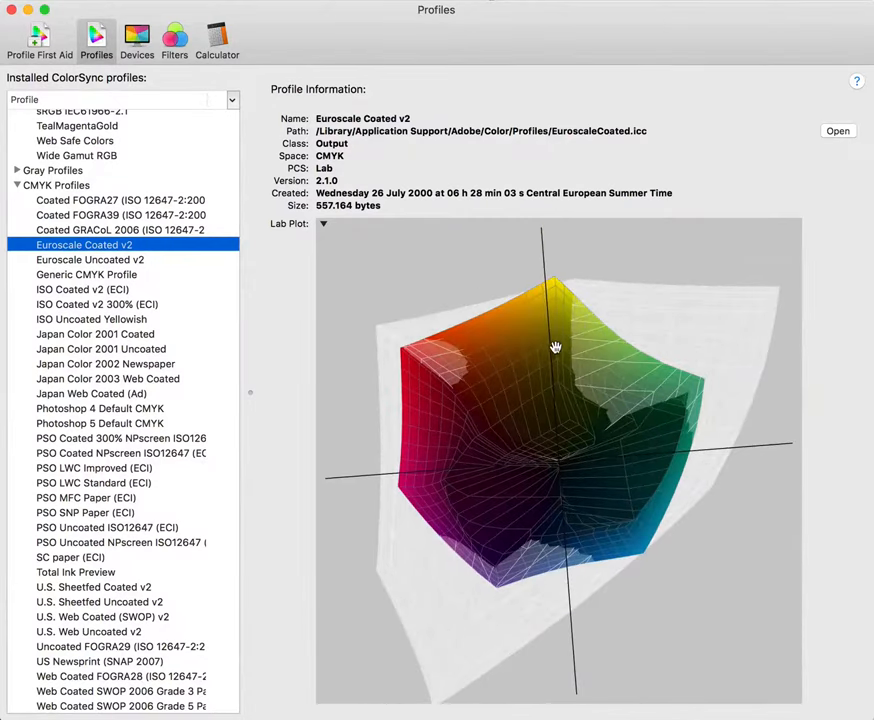
{"action": "left_click_drag", "start_coordinate": [556, 348], "coordinate": [564, 520]}
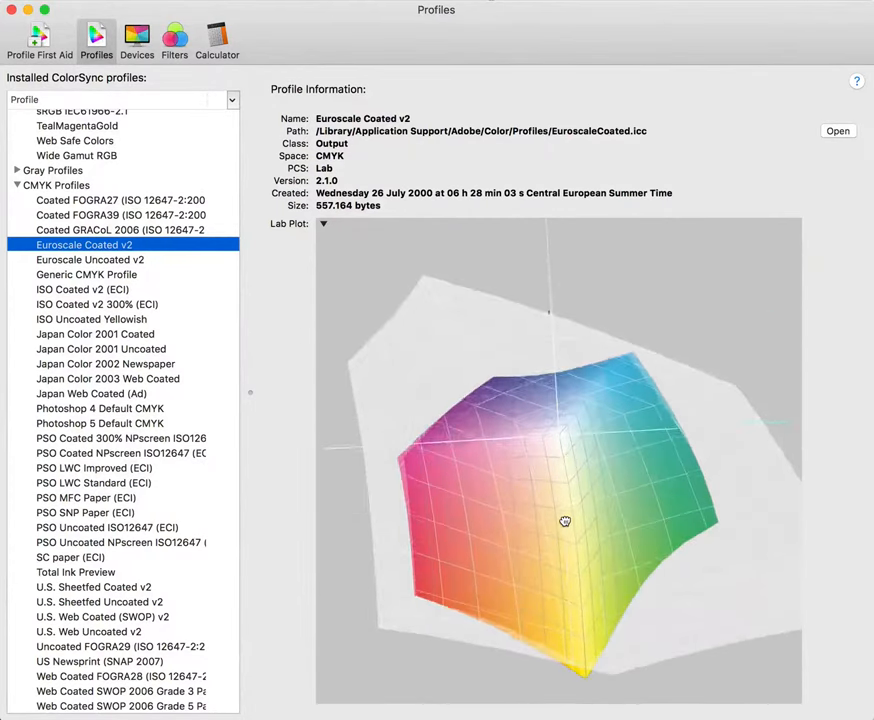
{"action": "left_click_drag", "start_coordinate": [564, 520], "coordinate": [552, 518]}
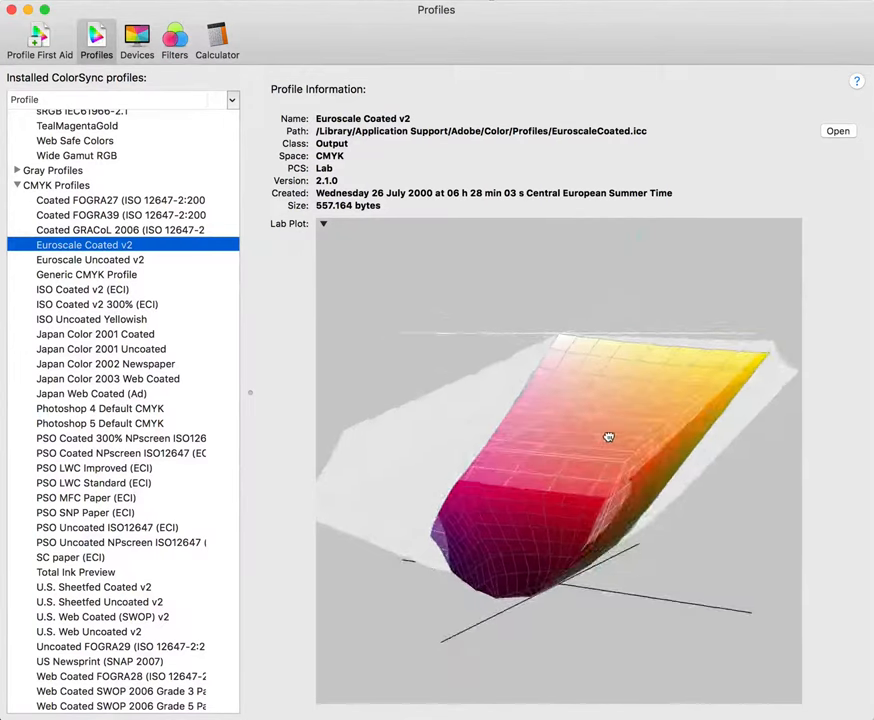
{"action": "left_click_drag", "start_coordinate": [608, 436], "coordinate": [380, 336]}
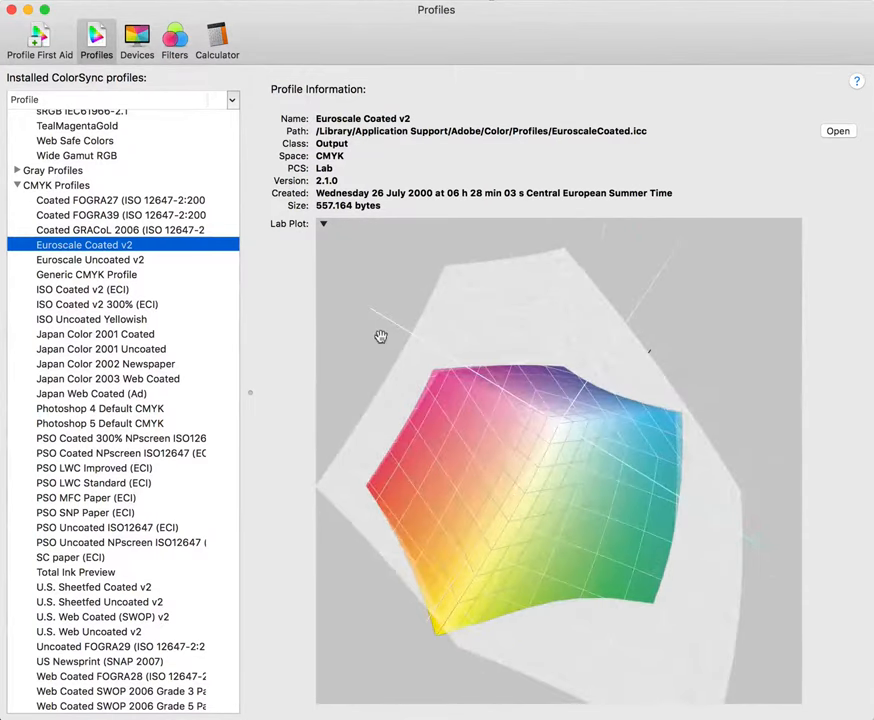
Clear the Adobe RGB comparison, hold sRGB IEC61966-2.1 instead, and plot Euroscale Coated v2 against it.
{"action": "left_click", "coordinate": [324, 224]}
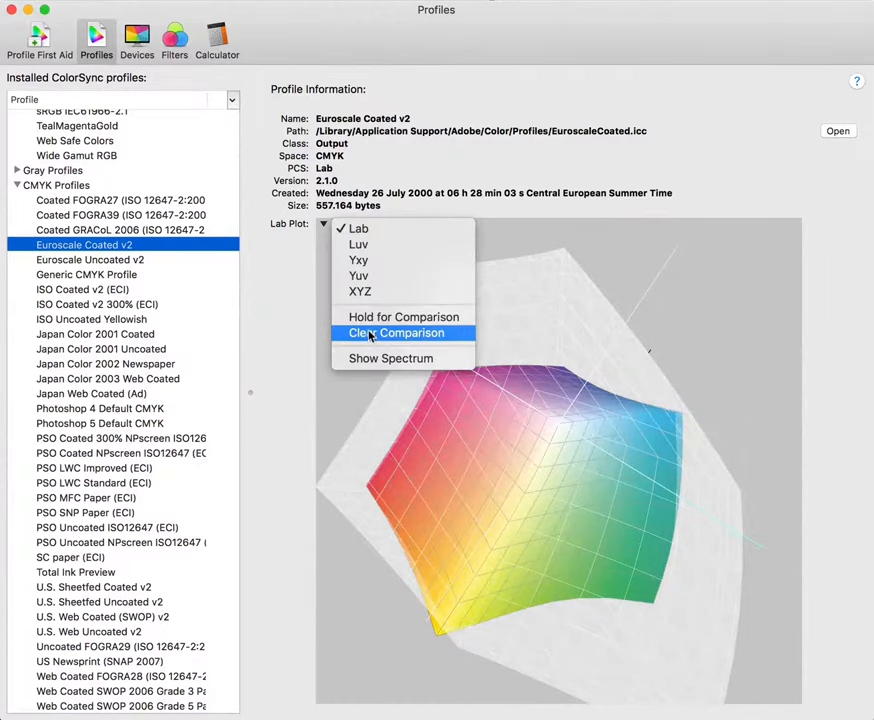
{"action": "left_click", "coordinate": [394, 332]}
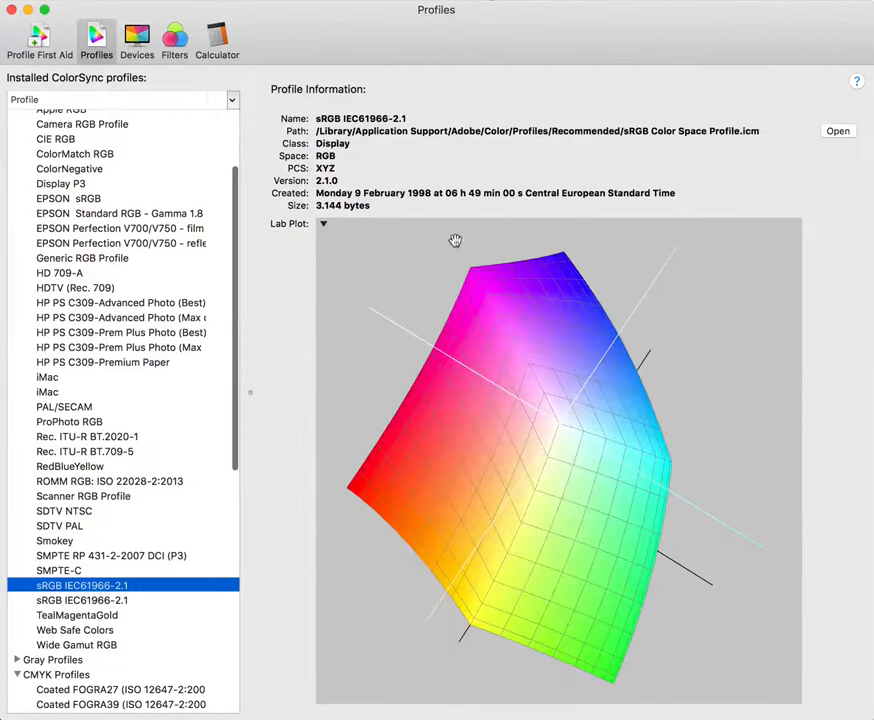
{"action": "left_click", "coordinate": [324, 224]}
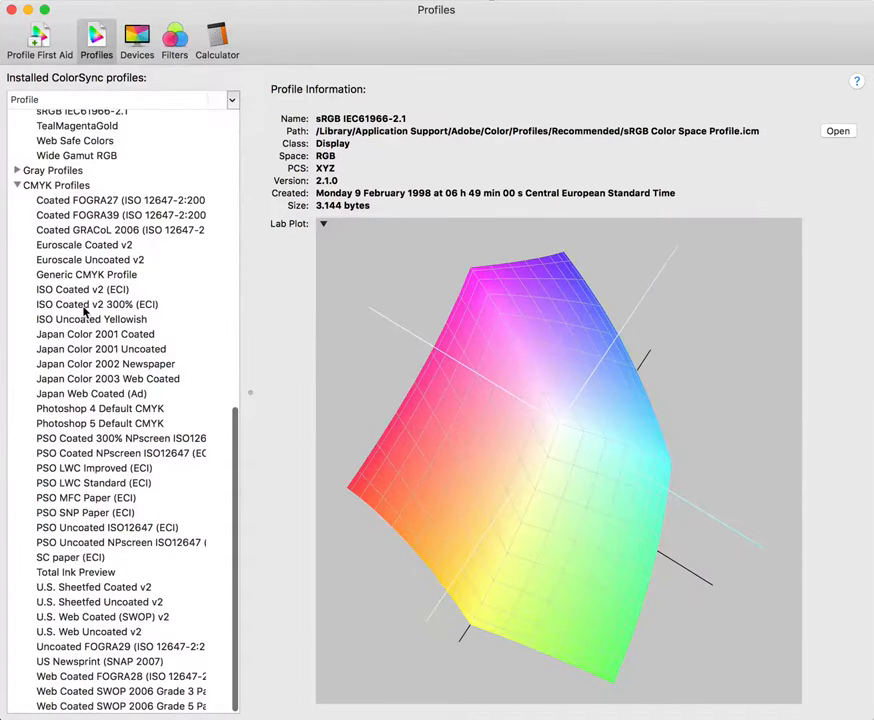
{"action": "left_click", "coordinate": [84, 244]}
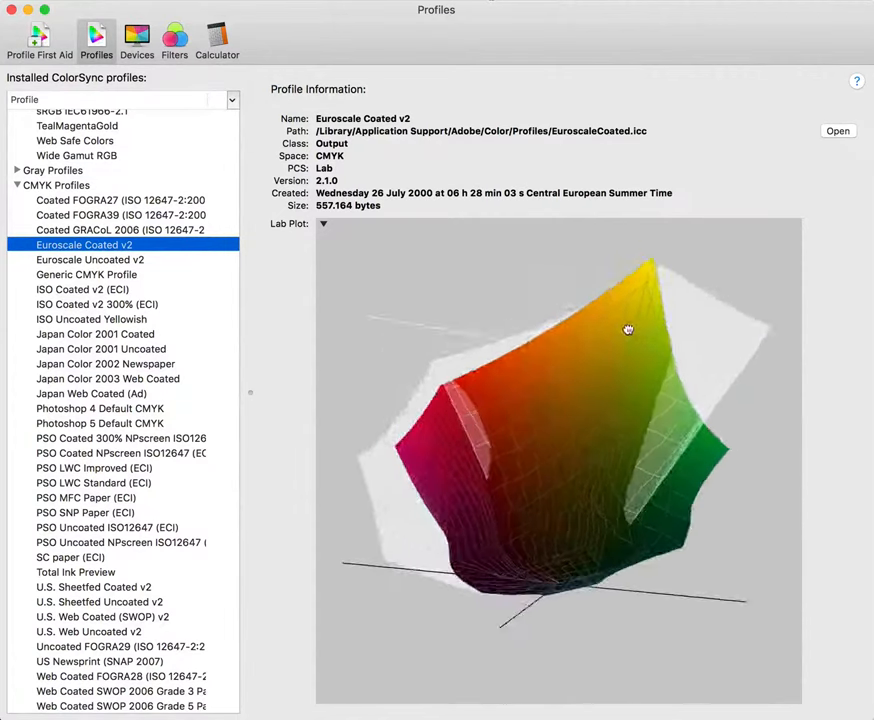
{"action": "left_click_drag", "start_coordinate": [628, 328], "coordinate": [514, 360]}
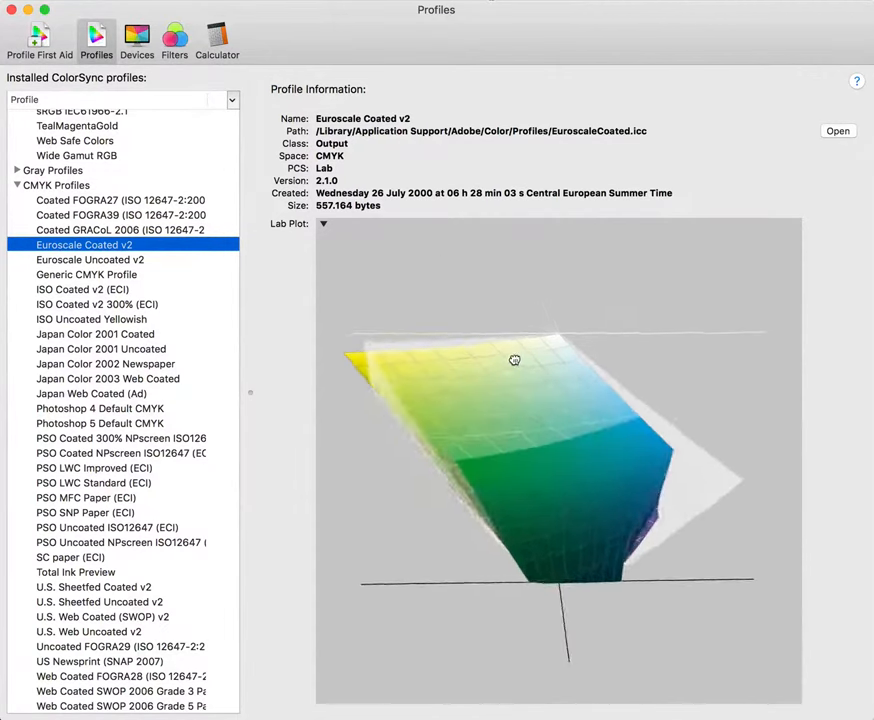
{"action": "left_click_drag", "start_coordinate": [514, 360], "coordinate": [490, 516]}
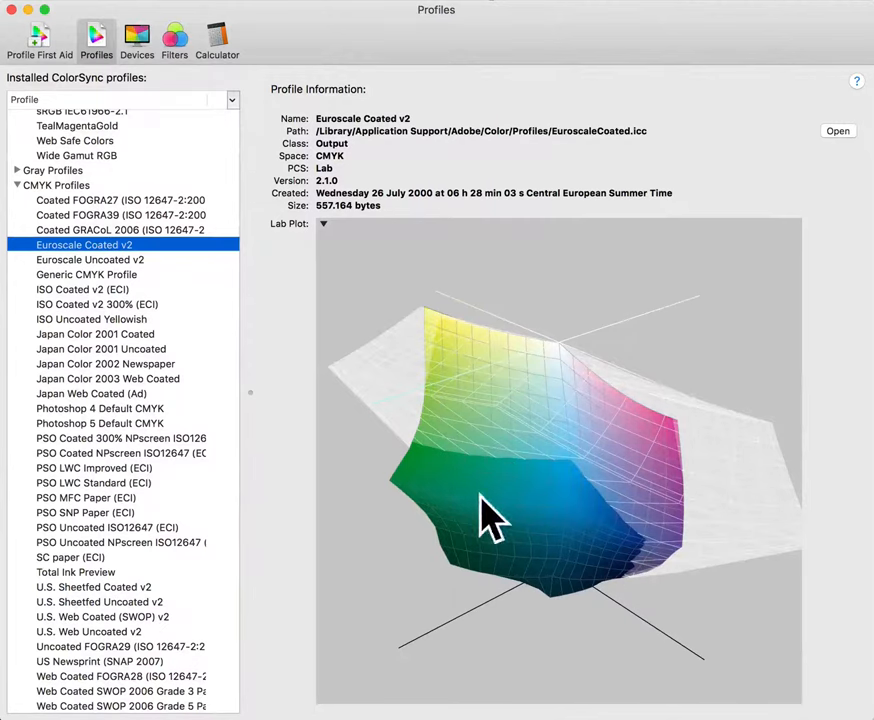
{"action": "left_click_drag", "start_coordinate": [490, 516], "coordinate": [598, 438]}
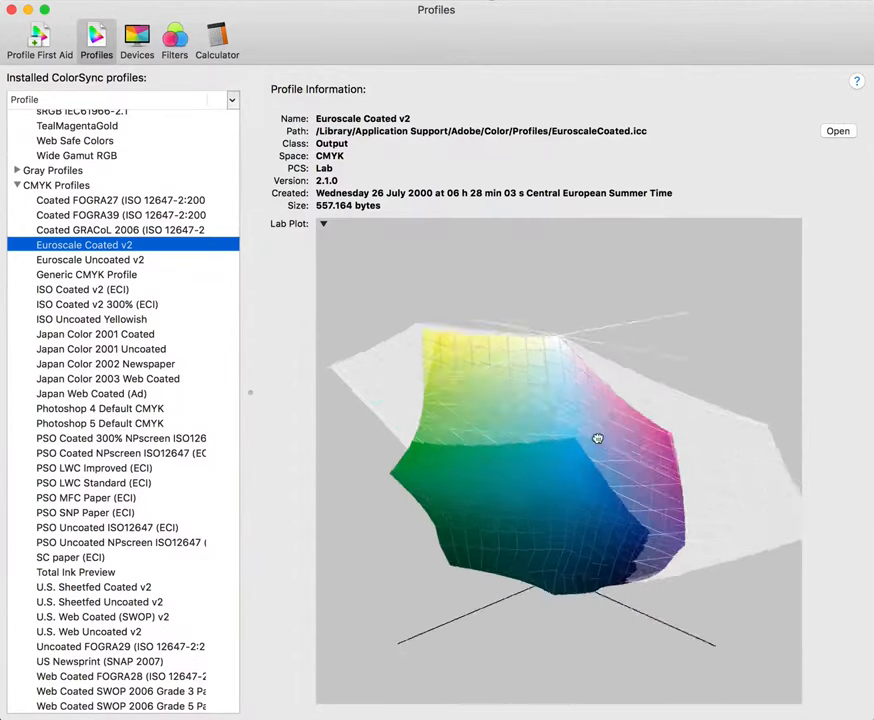
{"action": "left_click_drag", "start_coordinate": [596, 438], "coordinate": [524, 472]}
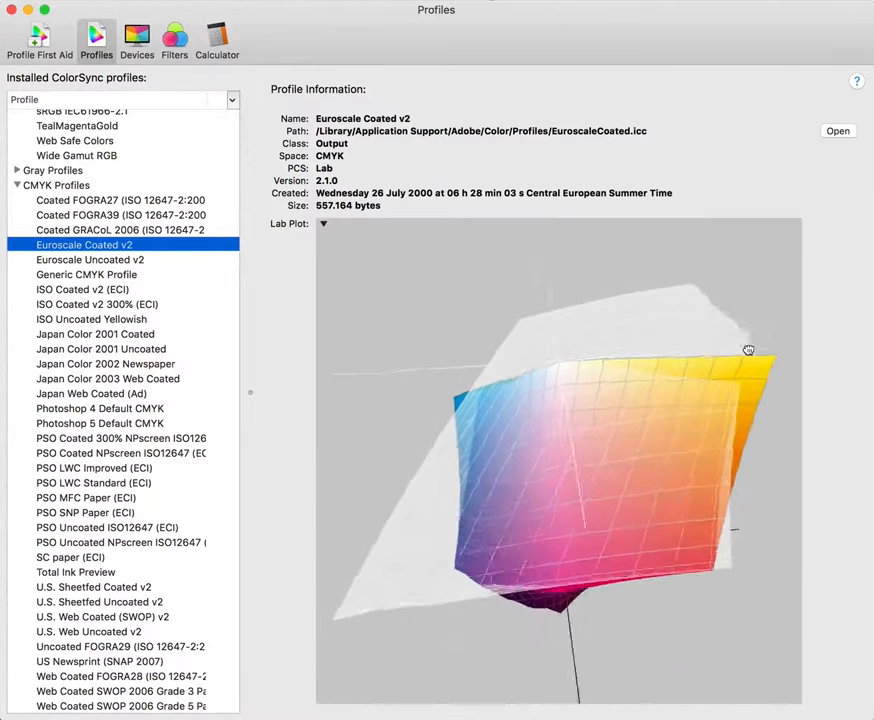
{"action": "left_click_drag", "start_coordinate": [748, 348], "coordinate": [606, 388]}
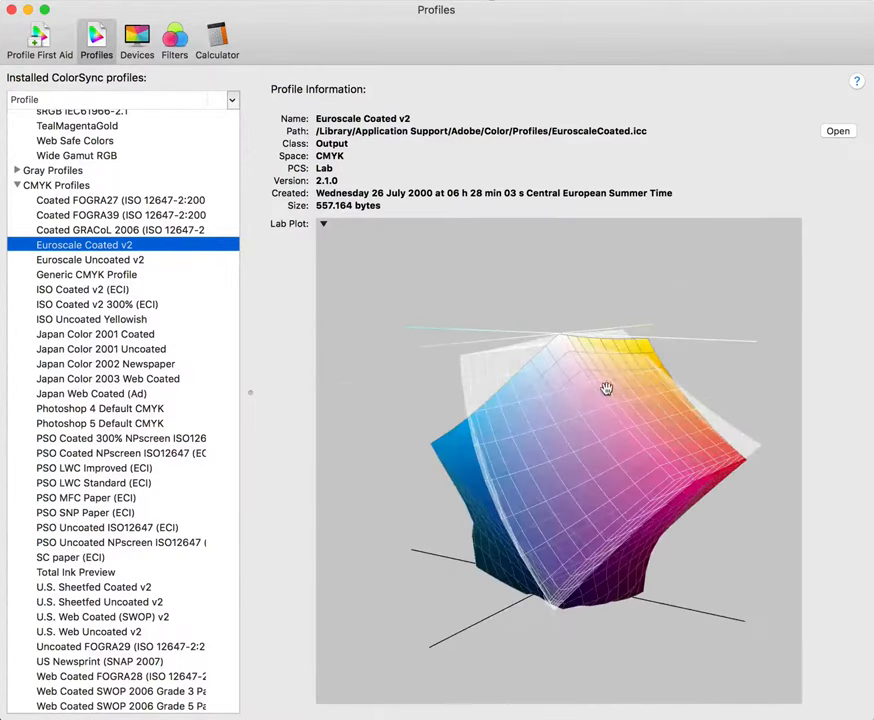
{"action": "left_click_drag", "start_coordinate": [608, 388], "coordinate": [548, 362]}
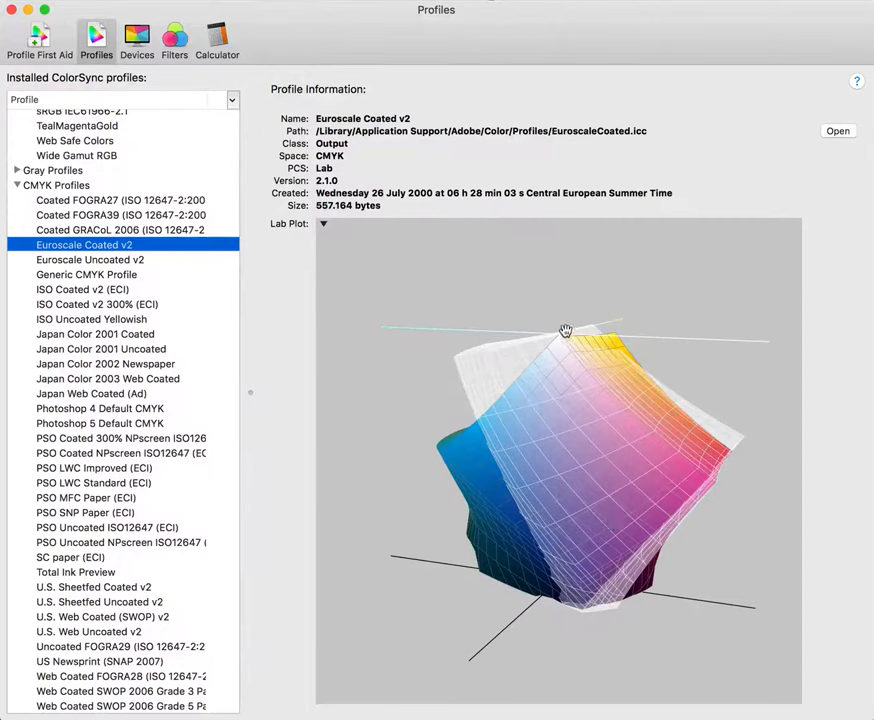
{"action": "left_click_drag", "start_coordinate": [564, 330], "coordinate": [596, 364]}
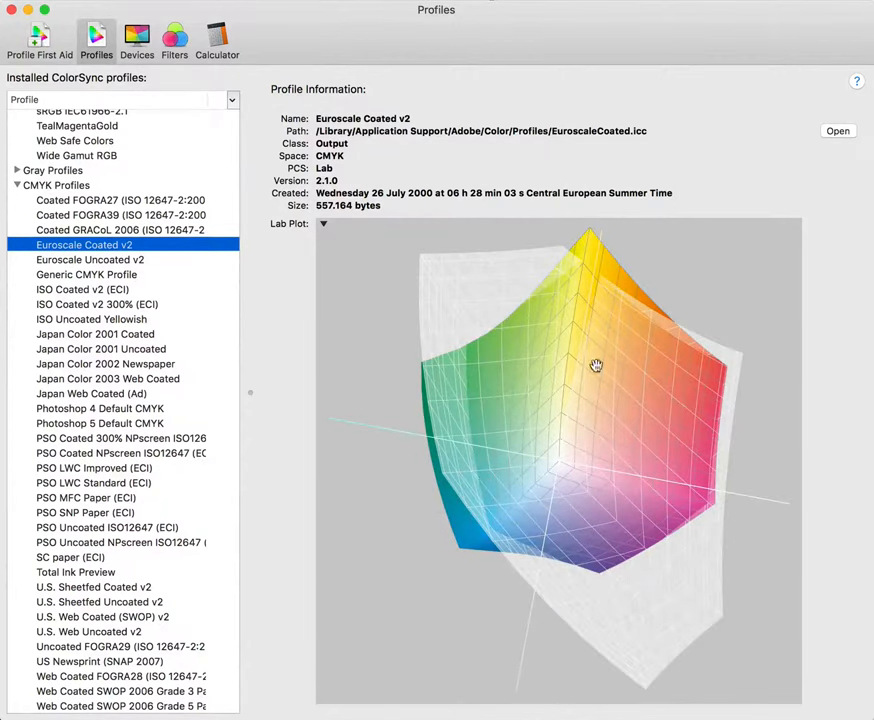
{"action": "mouse_move", "coordinate": [556, 520]}
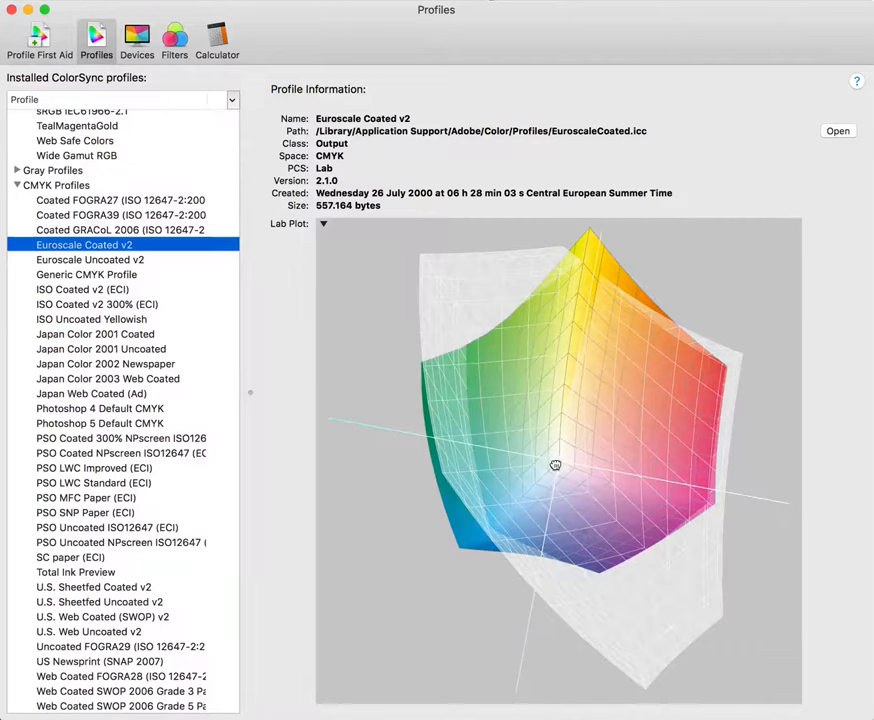
{"action": "left_click_drag", "start_coordinate": [556, 464], "coordinate": [552, 408]}
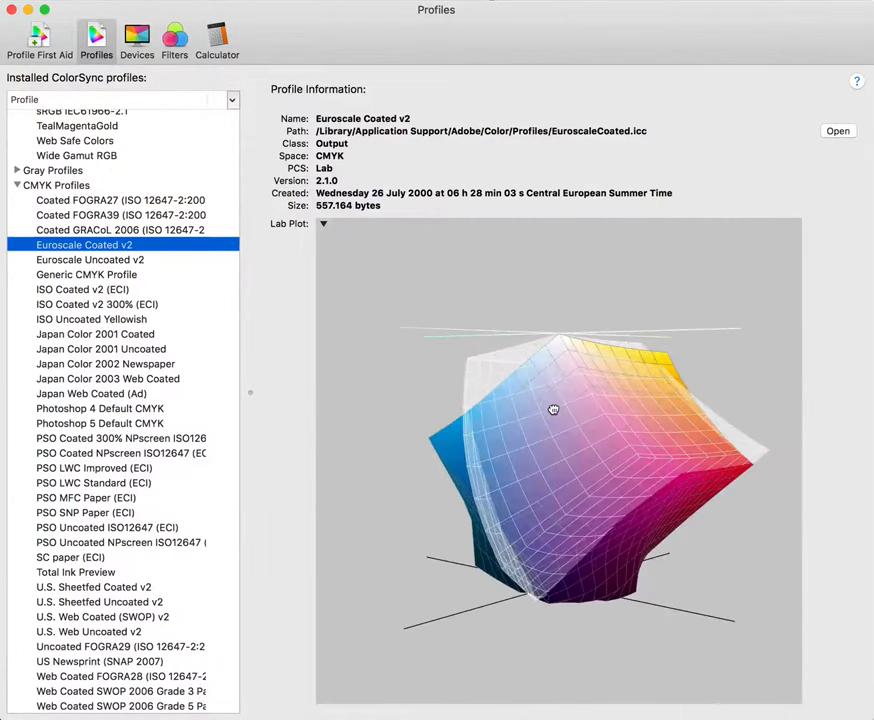
{"action": "left_click_drag", "start_coordinate": [552, 408], "coordinate": [612, 492]}
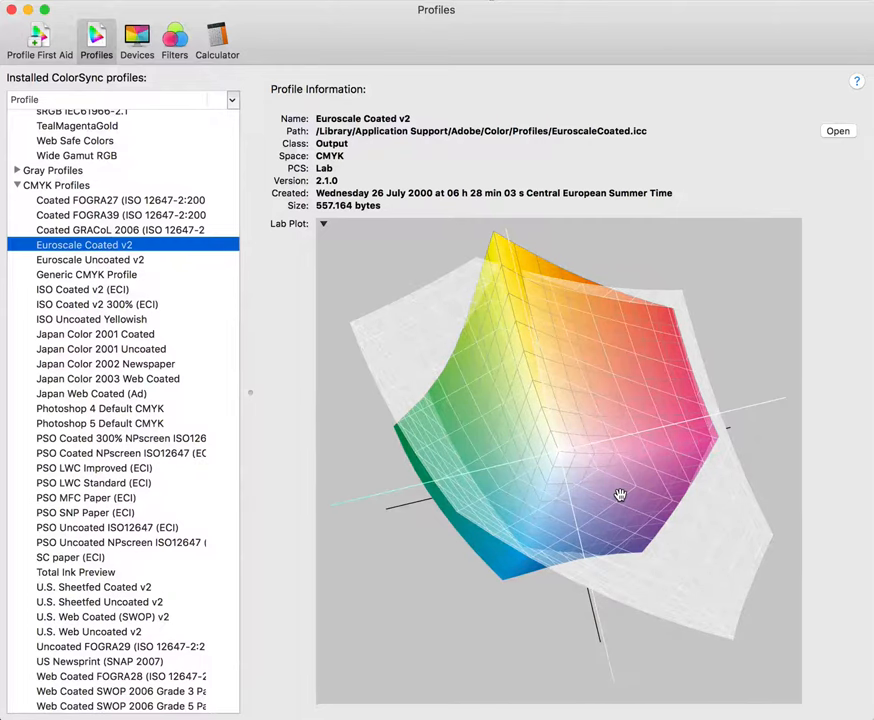
{"action": "left_click_drag", "start_coordinate": [620, 496], "coordinate": [602, 396]}
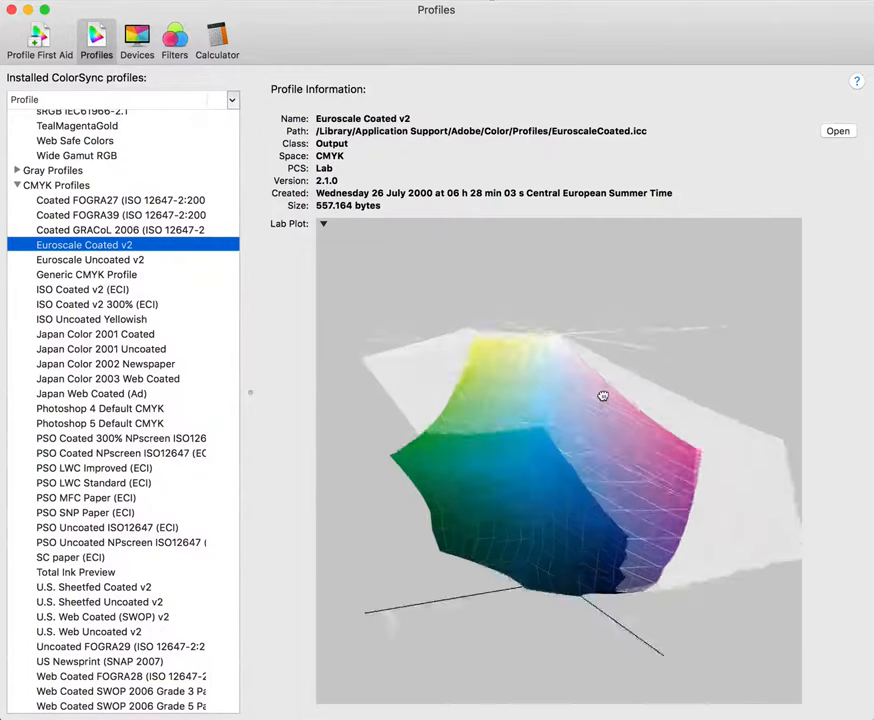
{"action": "left_click_drag", "start_coordinate": [602, 396], "coordinate": [458, 436]}
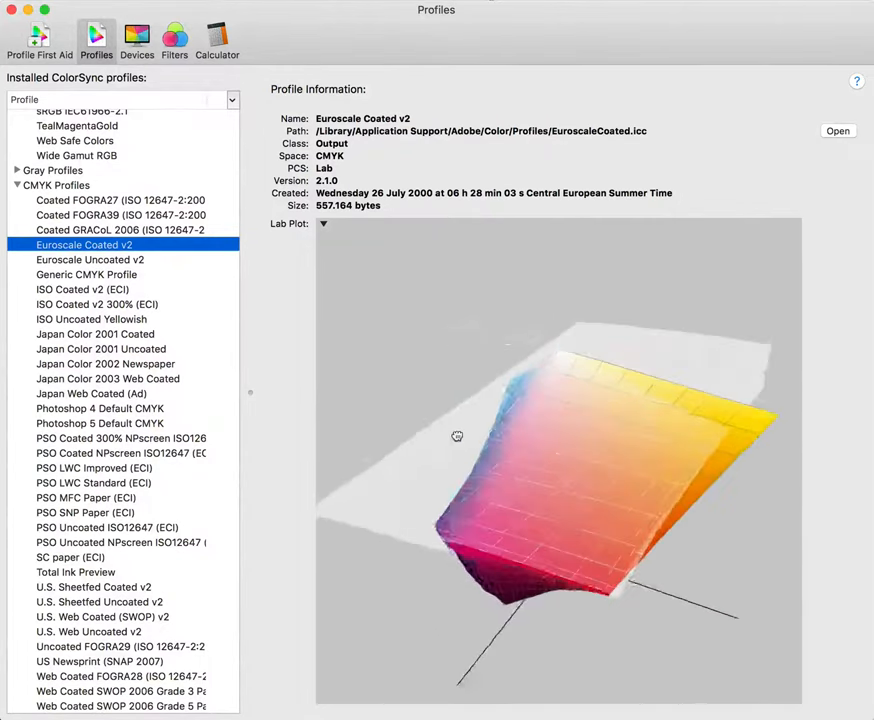
{"action": "left_click_drag", "start_coordinate": [458, 436], "coordinate": [476, 476]}
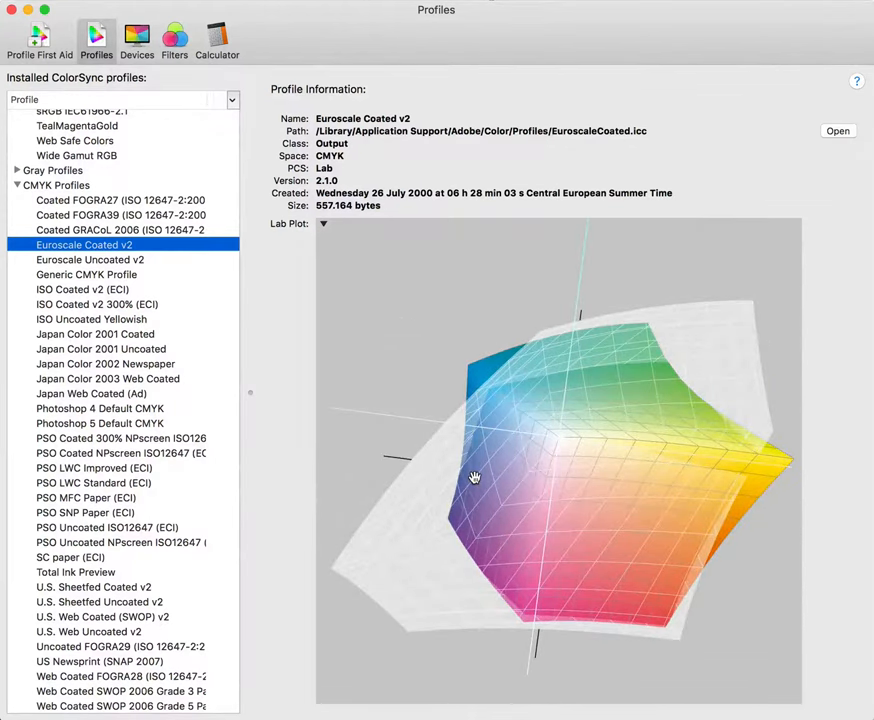